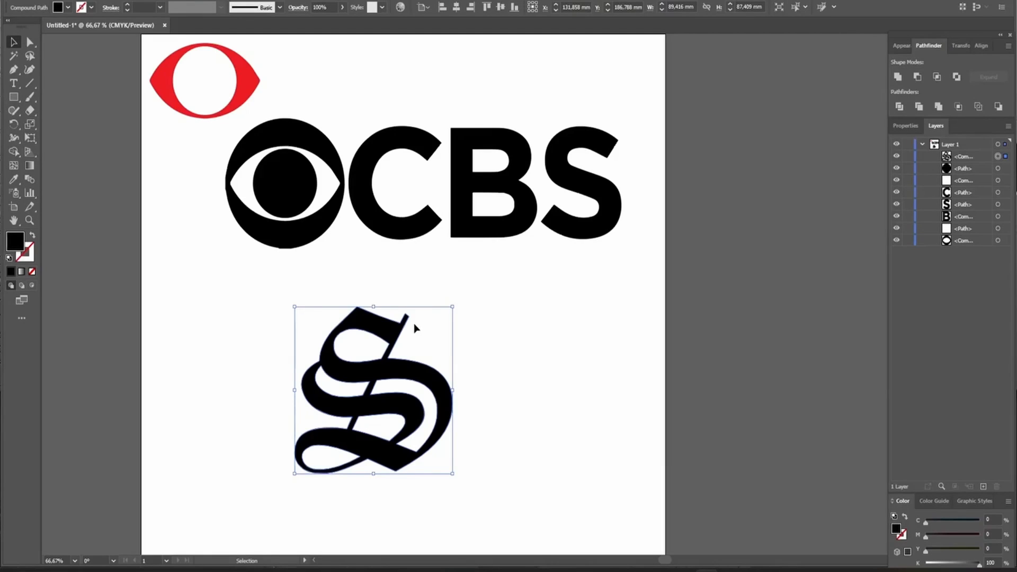
mouse_move(397, 334)
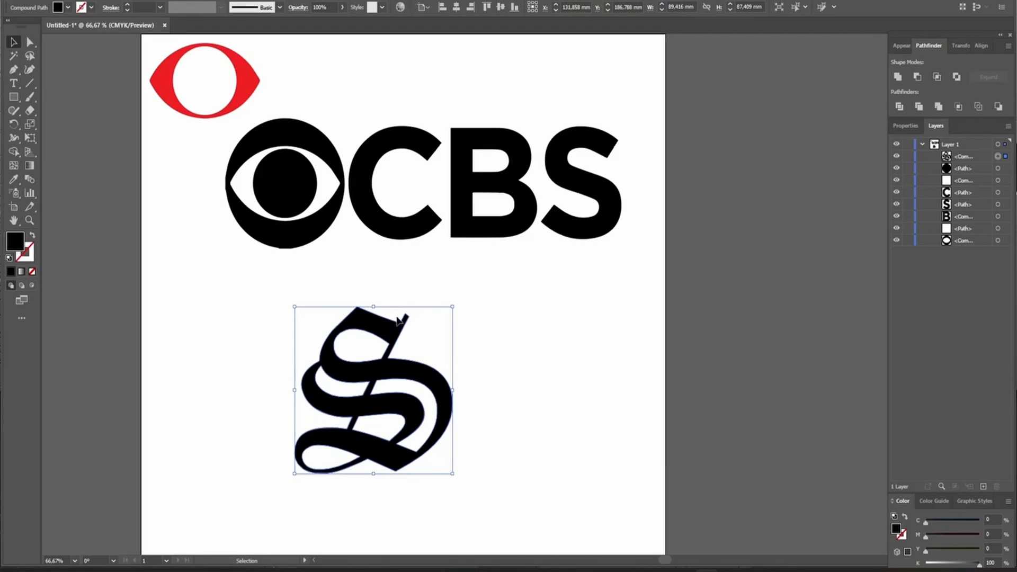
mouse_move(430, 354)
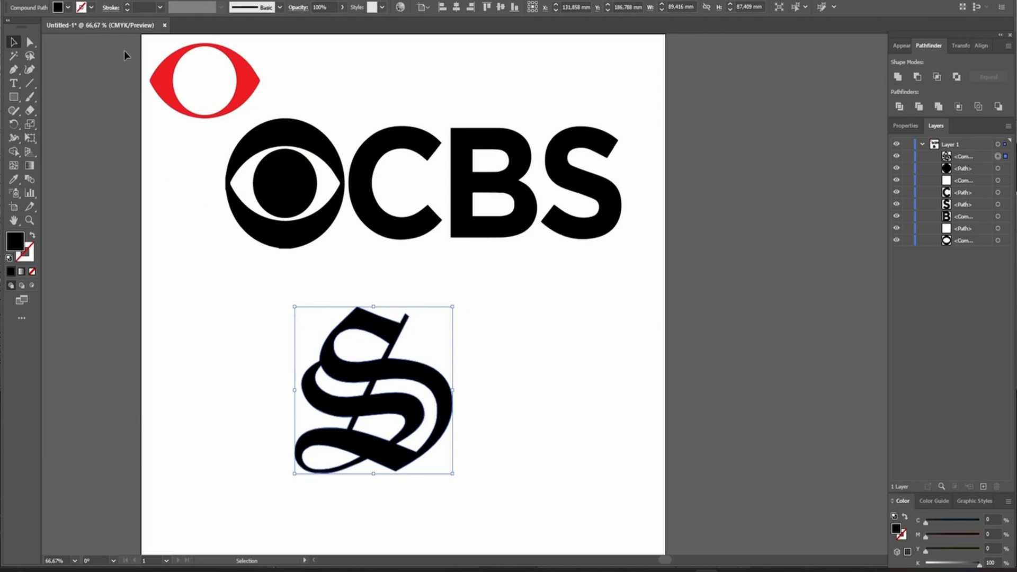
mouse_move(189, 210)
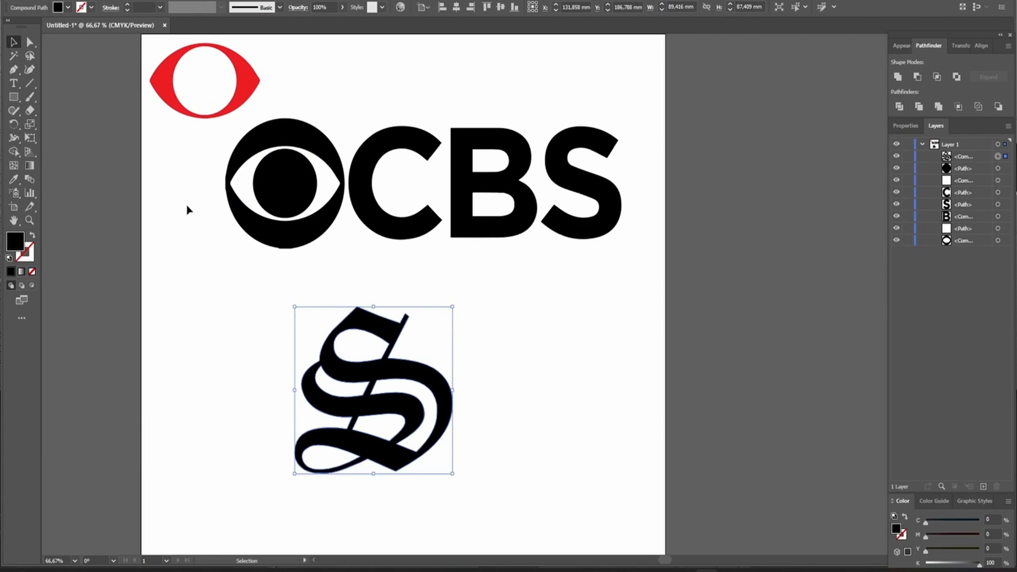
mouse_move(347, 330)
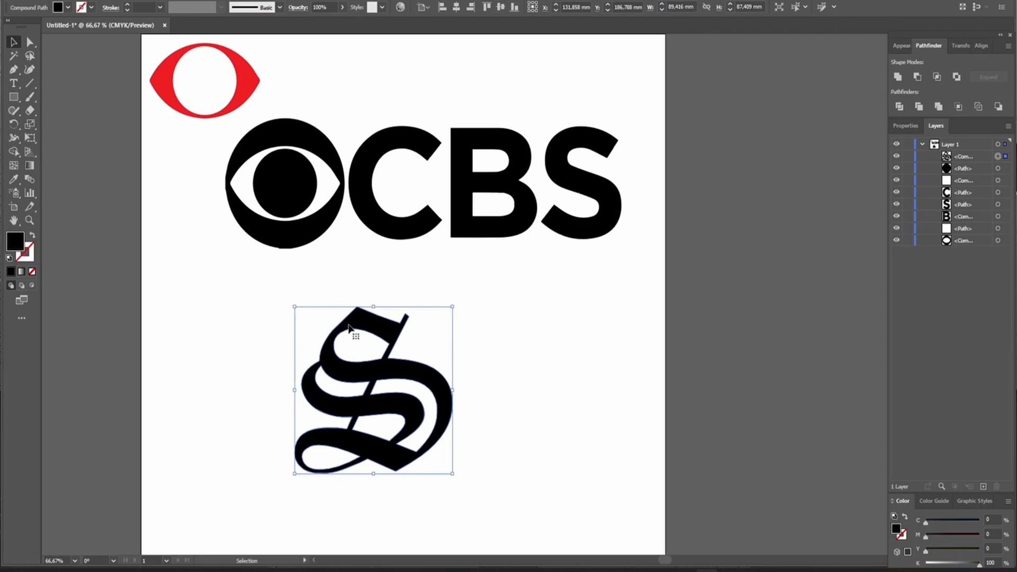
- Auto-digitize the S artwork into instant satin embroidery with manual spacing and auto split off
right_click(345, 335)
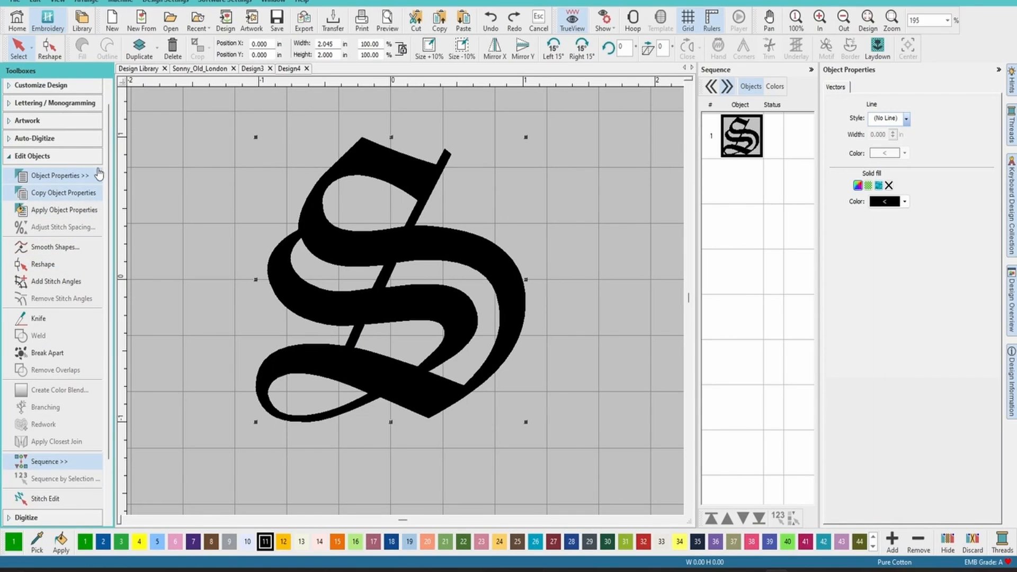
left_click(29, 138)
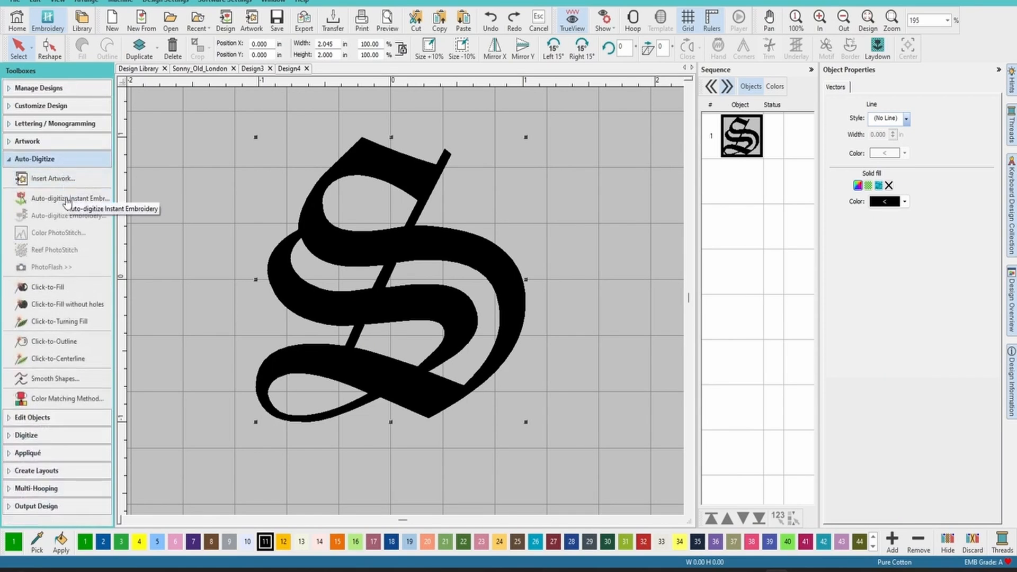
left_click(68, 198)
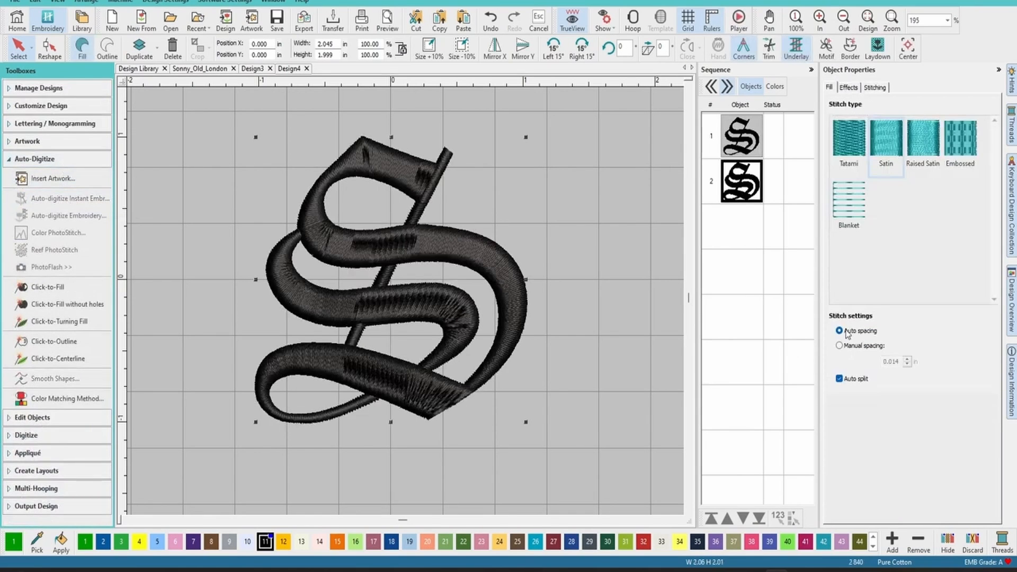
left_click(839, 379)
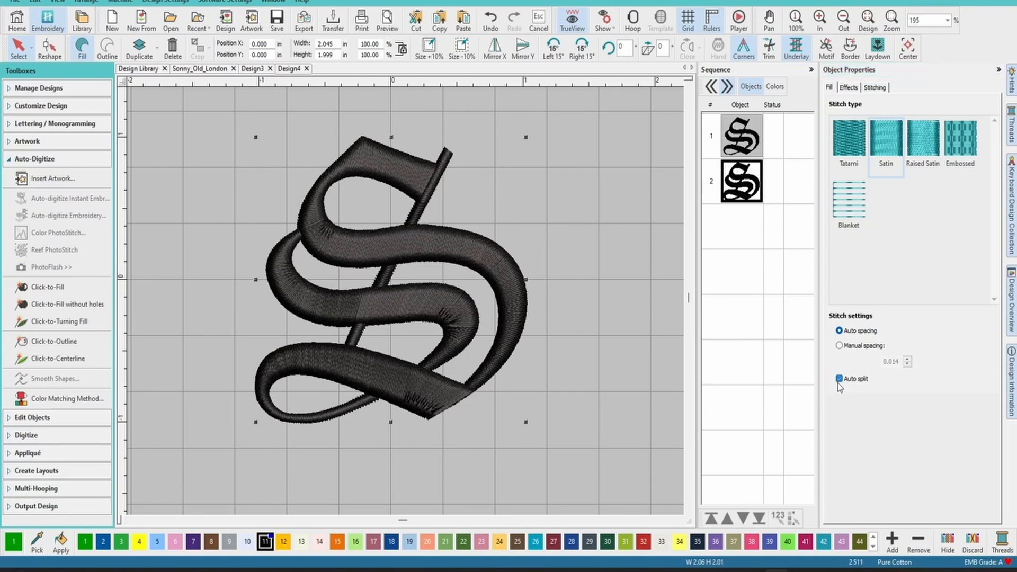
left_click(839, 345)
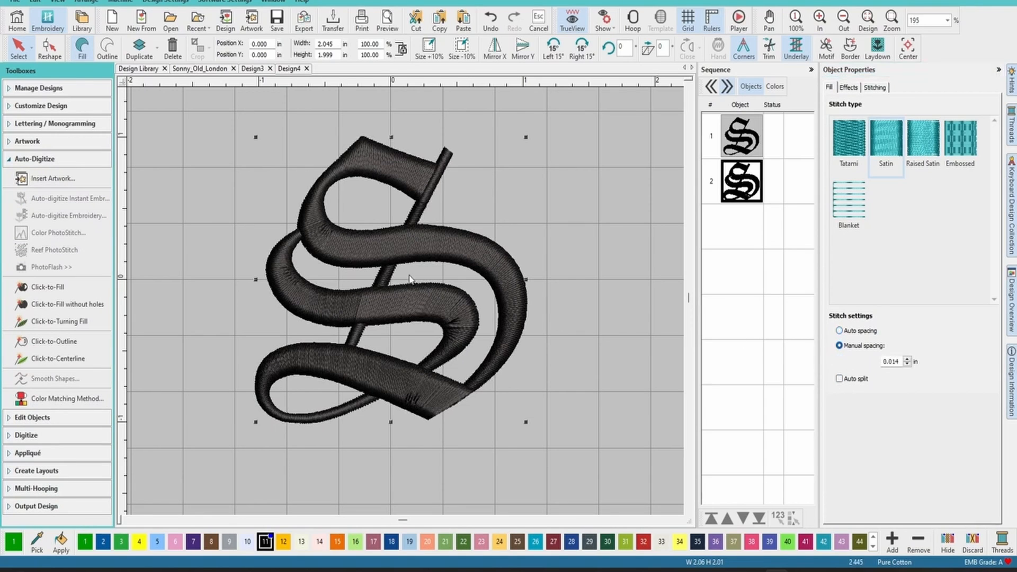
mouse_move(191, 274)
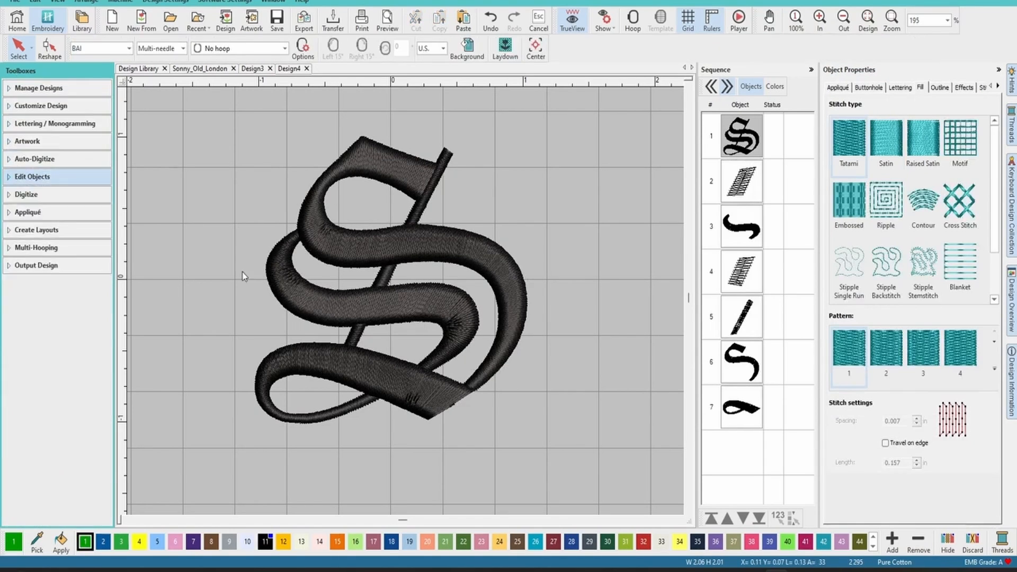
mouse_move(732, 375)
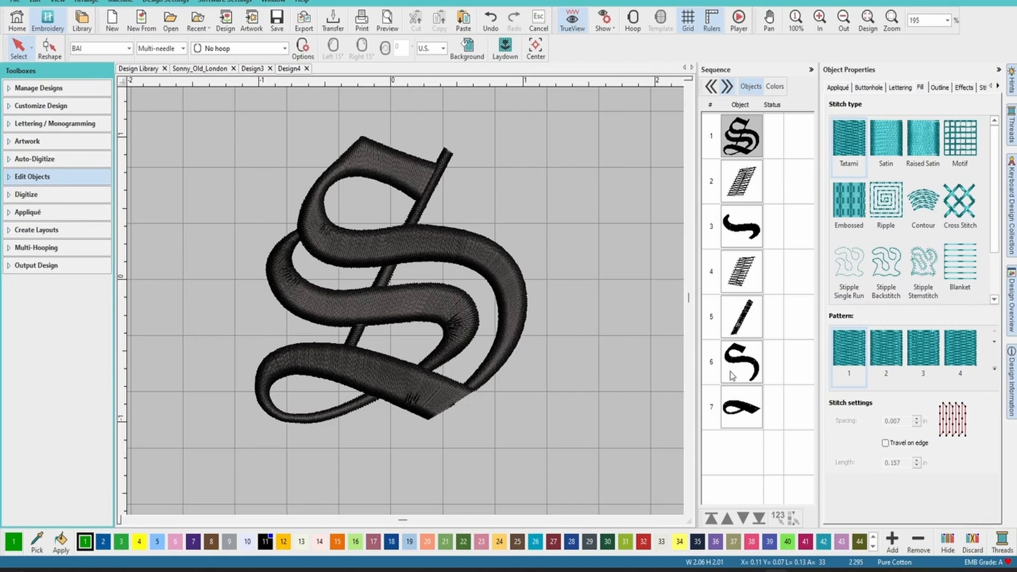
mouse_move(435, 381)
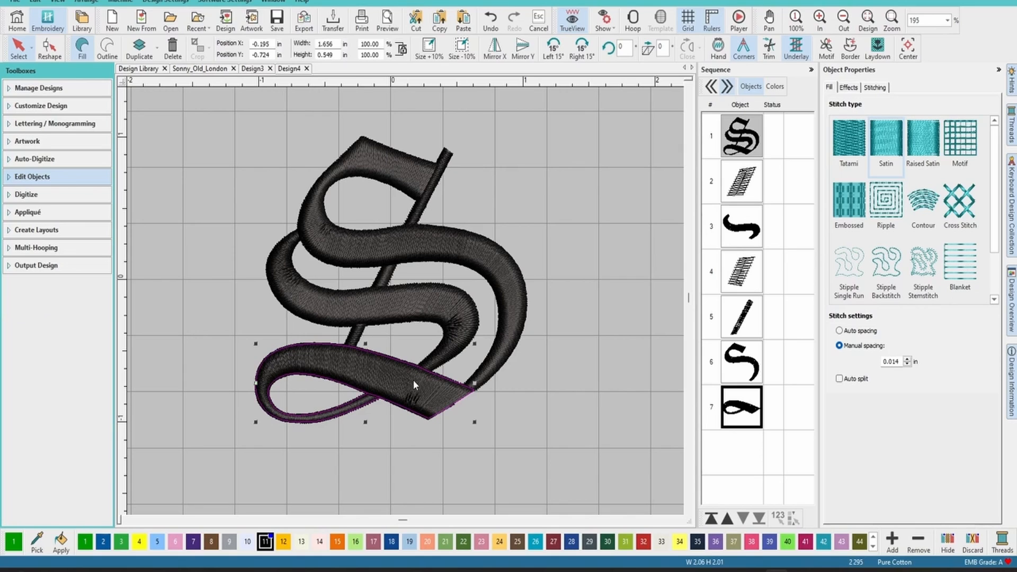
mouse_move(396, 382)
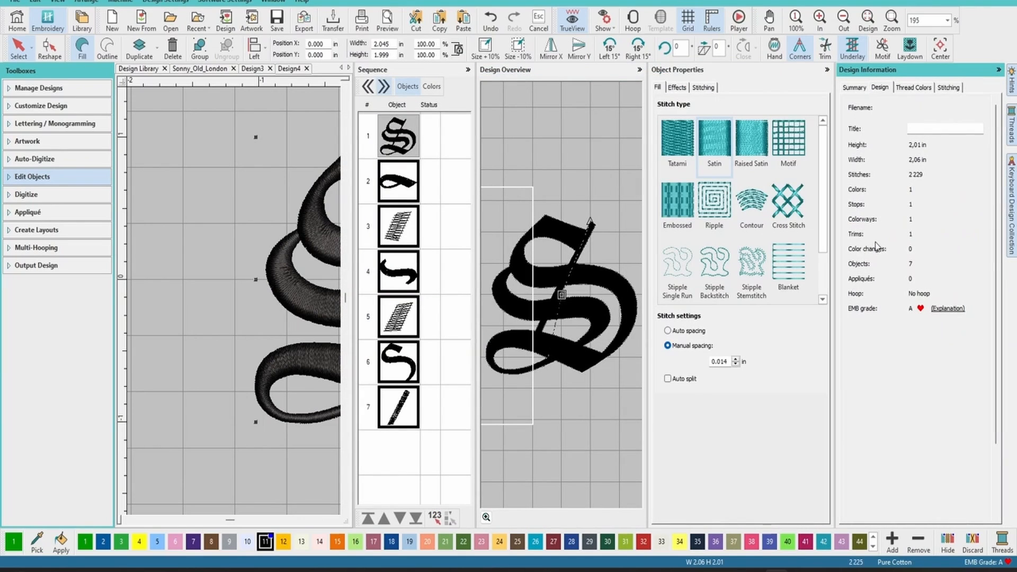
mouse_move(896, 238)
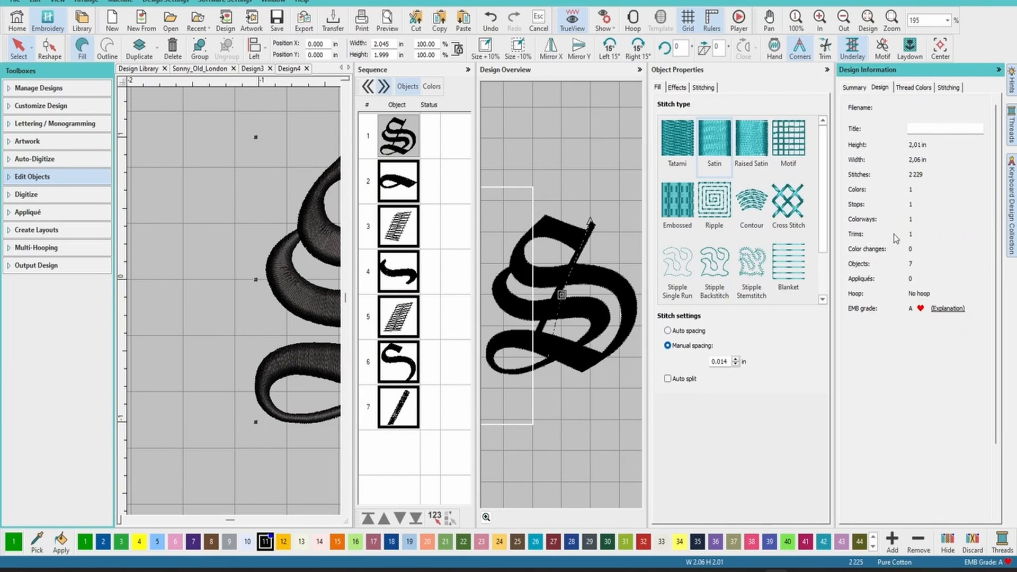
mouse_move(715, 137)
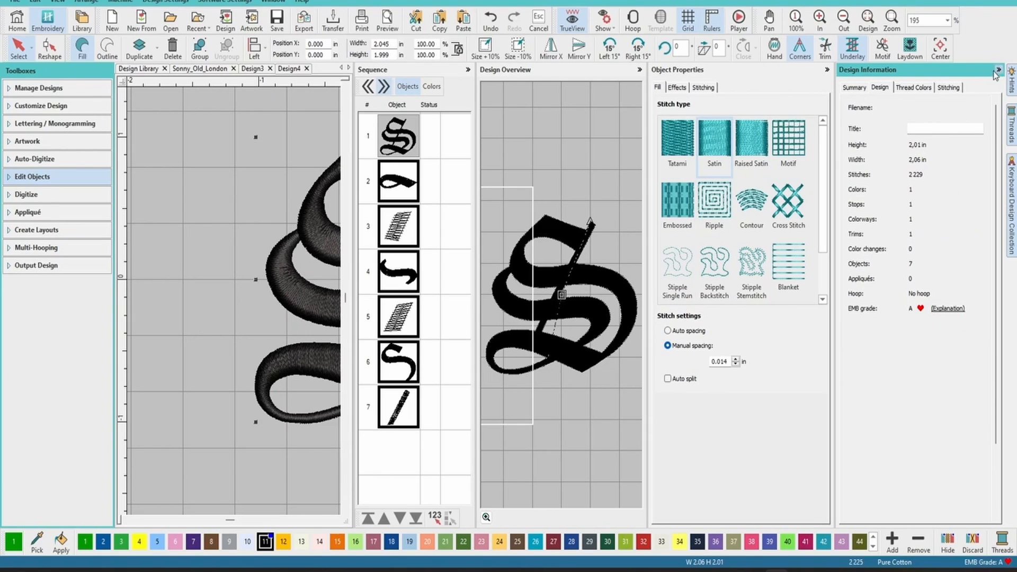
- Close the Design Information docker so only the stitched S and sequence list remain
left_click(996, 70)
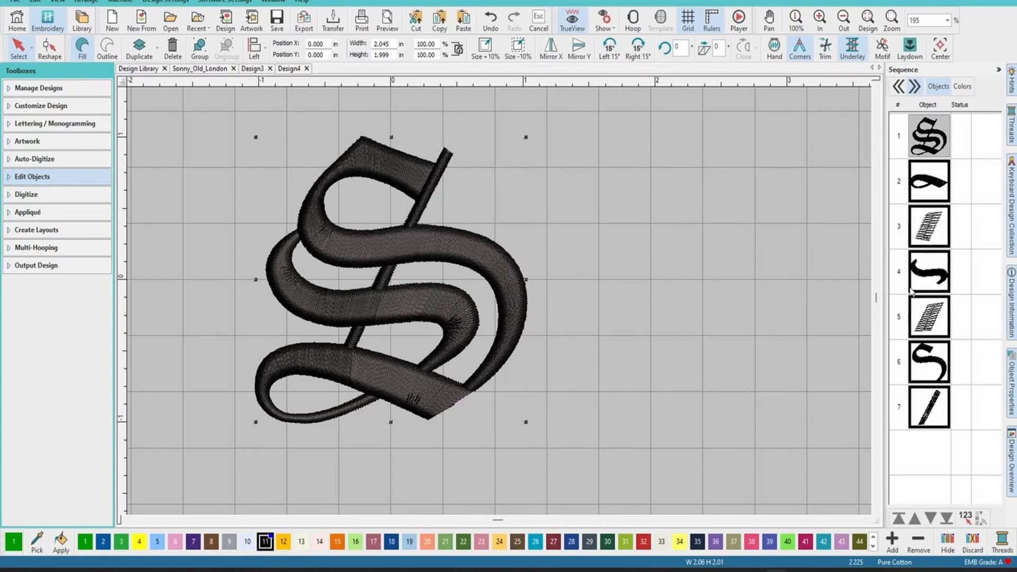
mouse_move(607, 263)
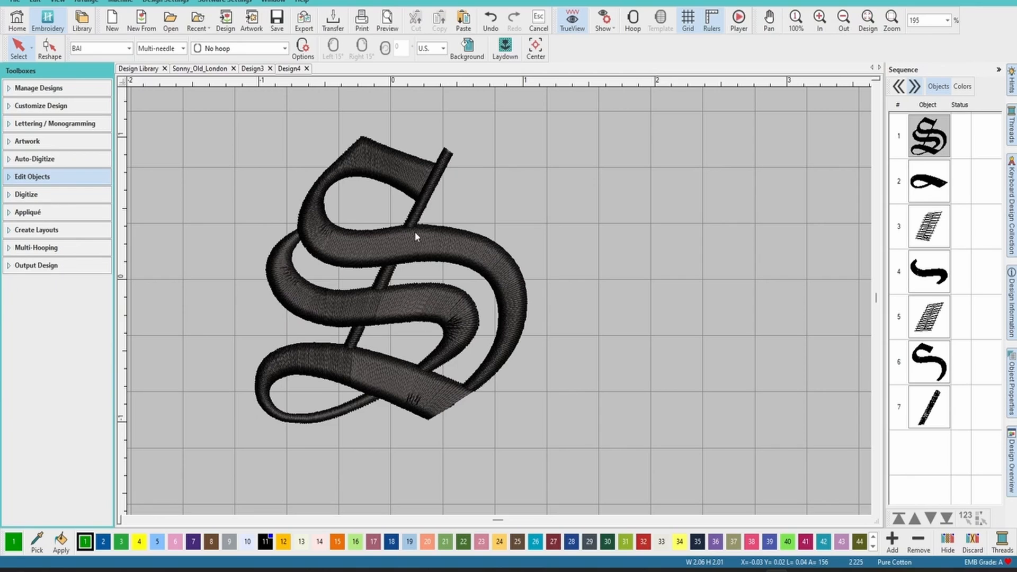
mouse_move(433, 394)
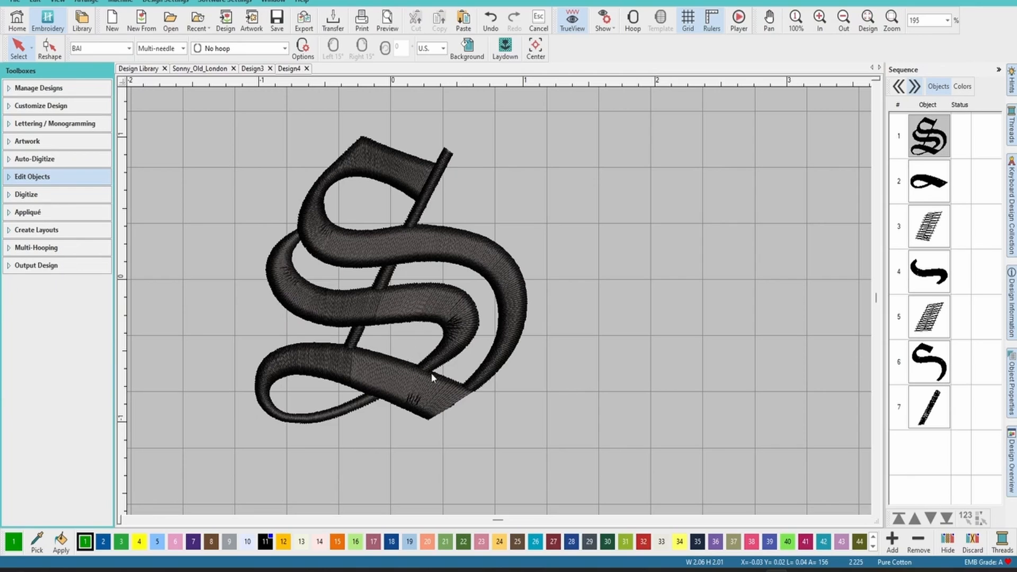
- Select the lower swirl and display the S as plain stitch lines rather than TrueView thread
left_click(928, 181)
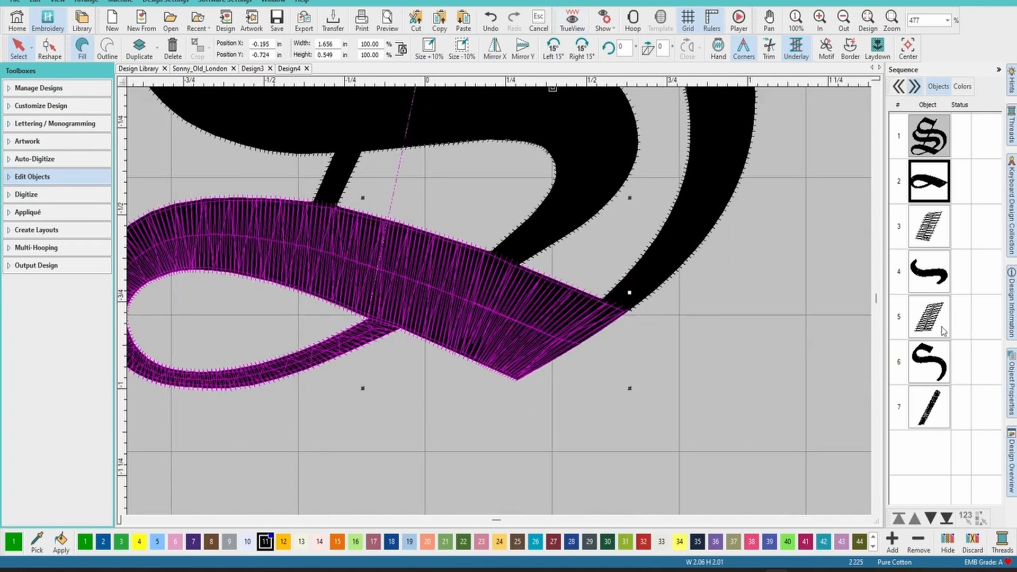
mouse_move(549, 341)
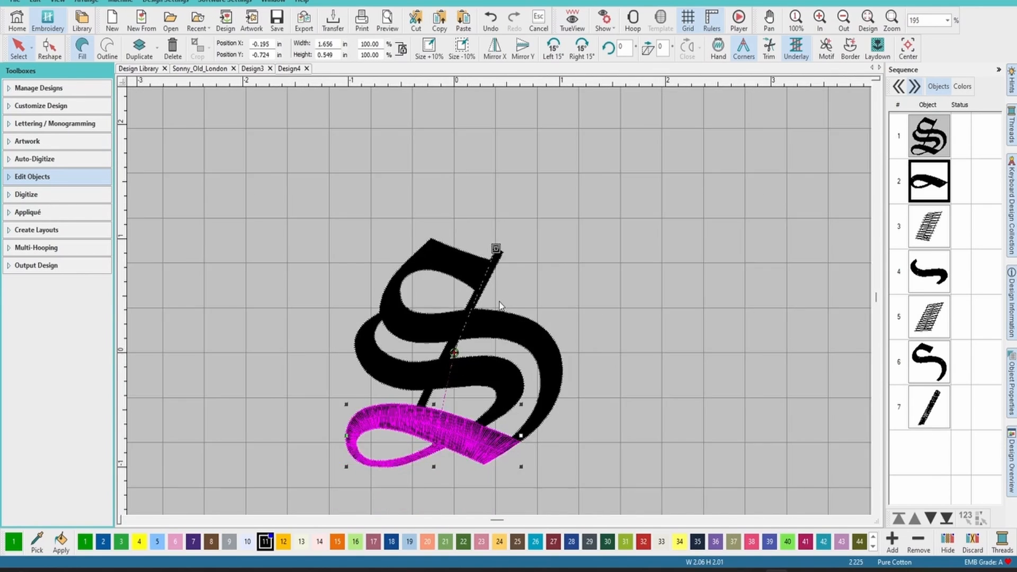
right_click(928, 136)
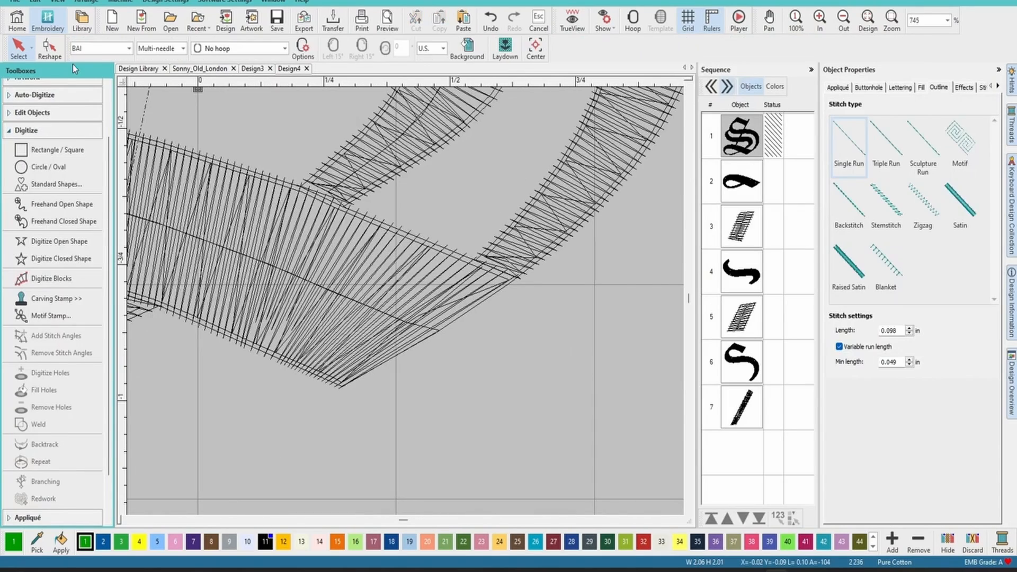
mouse_move(51, 257)
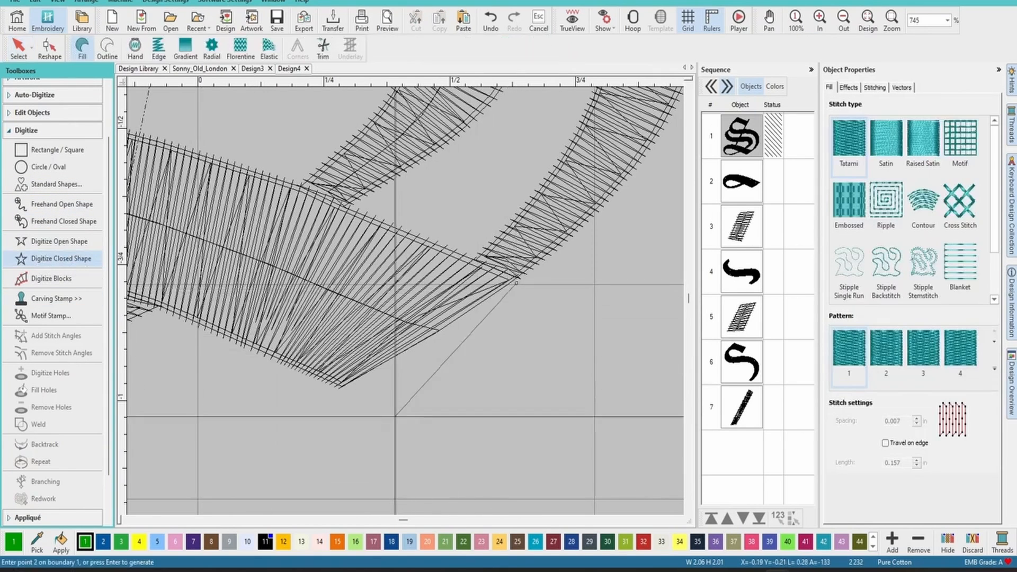
- Digitize a small closed tatami patch over the gap at the S's lower join
left_click(345, 397)
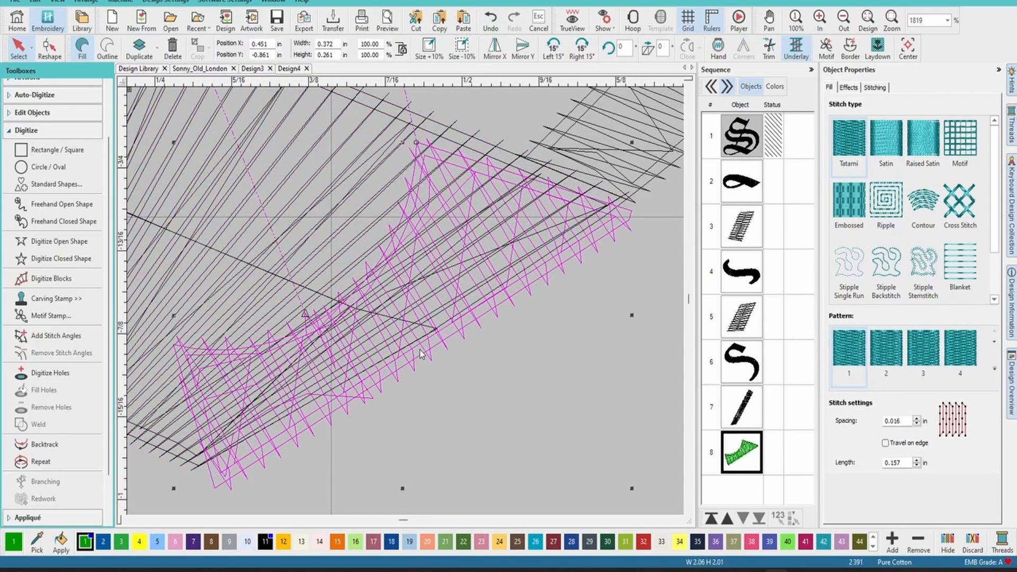
- Zoom to fit the new patch into the corner under the lower swirl
scroll("down", 3)
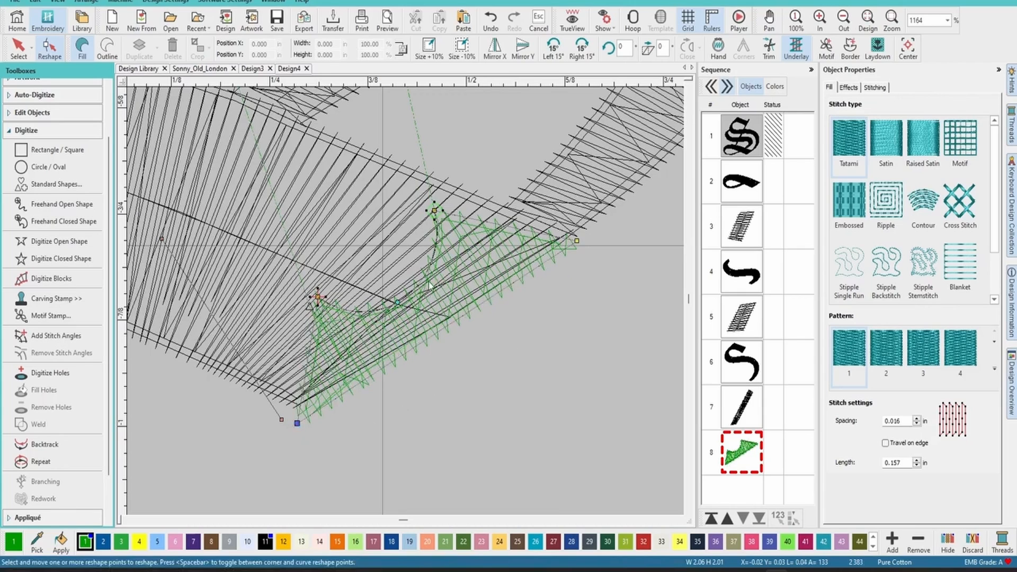
mouse_move(475, 232)
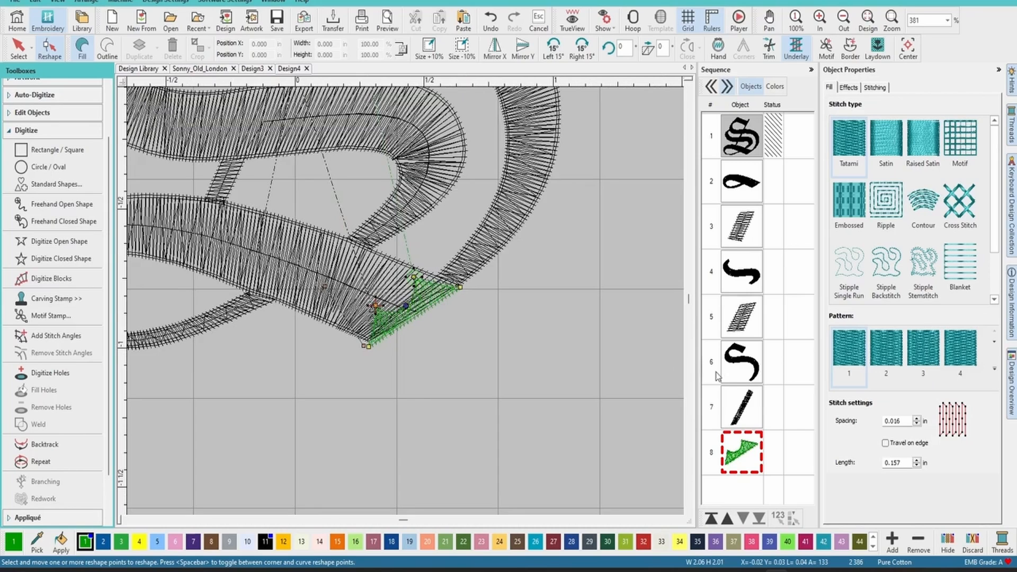
mouse_move(751, 413)
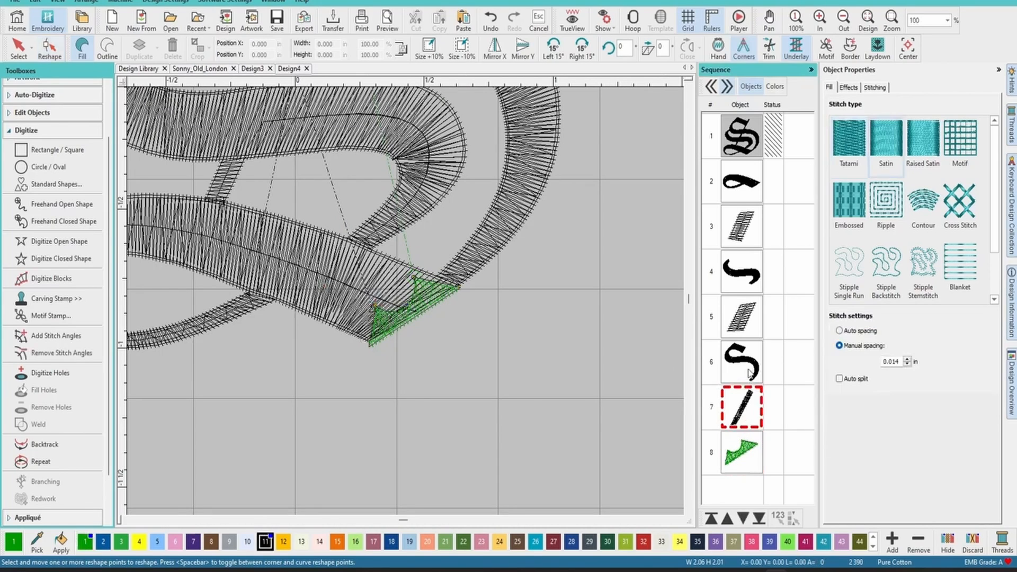
- Adjust the triangular corner piece's outline to match the S's lower point
left_click(740, 458)
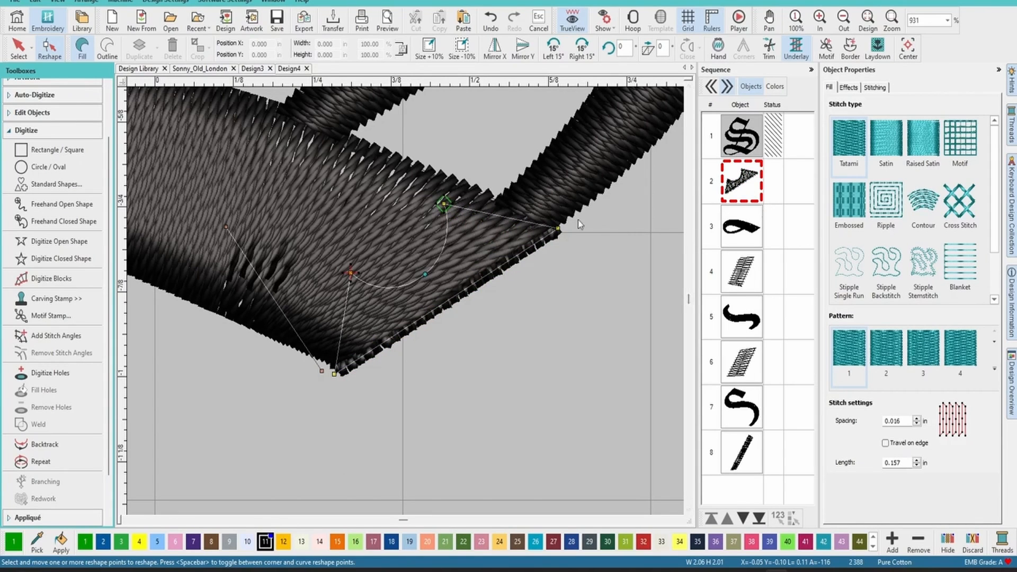
left_click(742, 227)
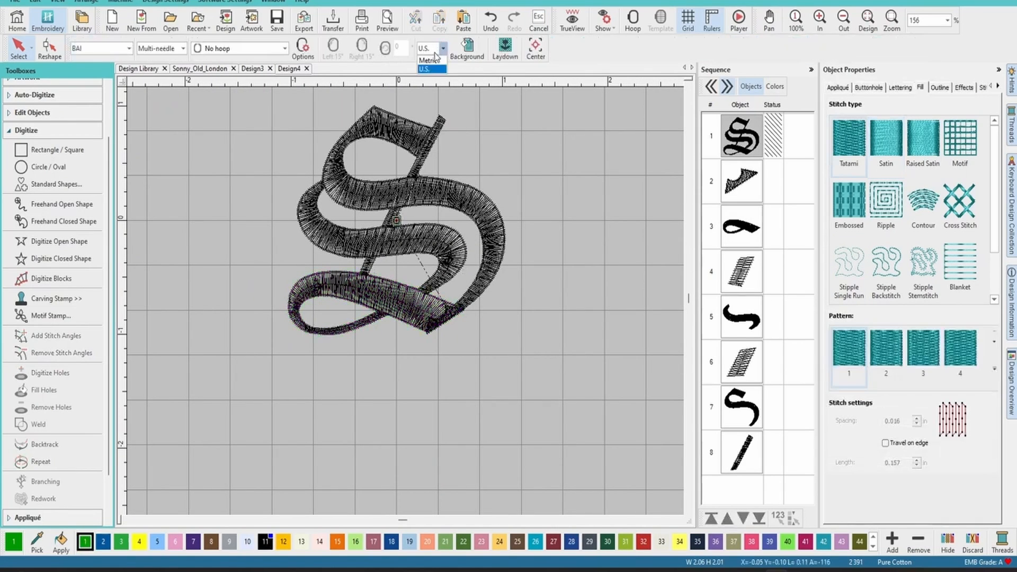
- Switch units to metric and give the triangle a tatami fill with 0.40 mm spacing
left_click(428, 60)
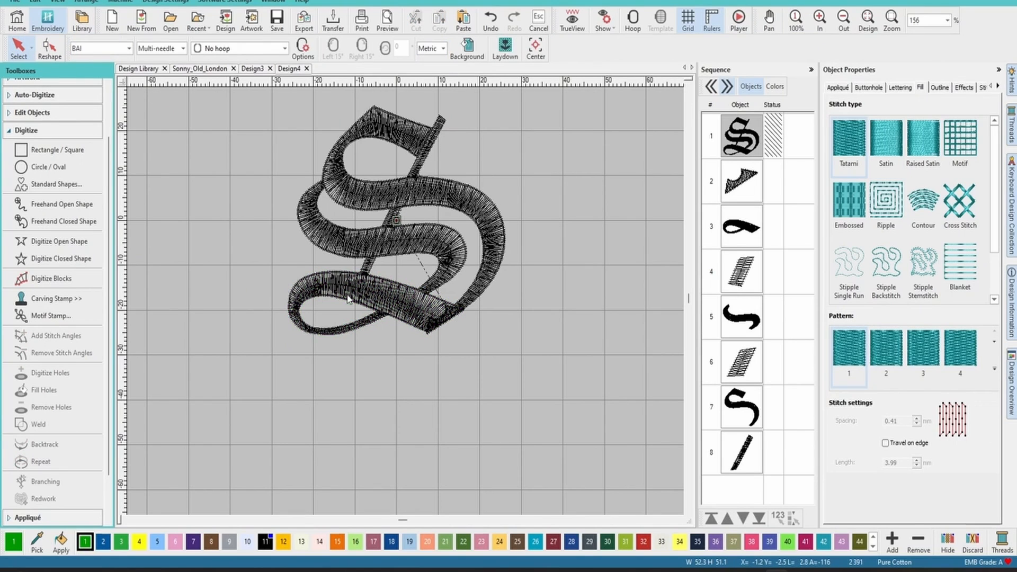
left_click(739, 227)
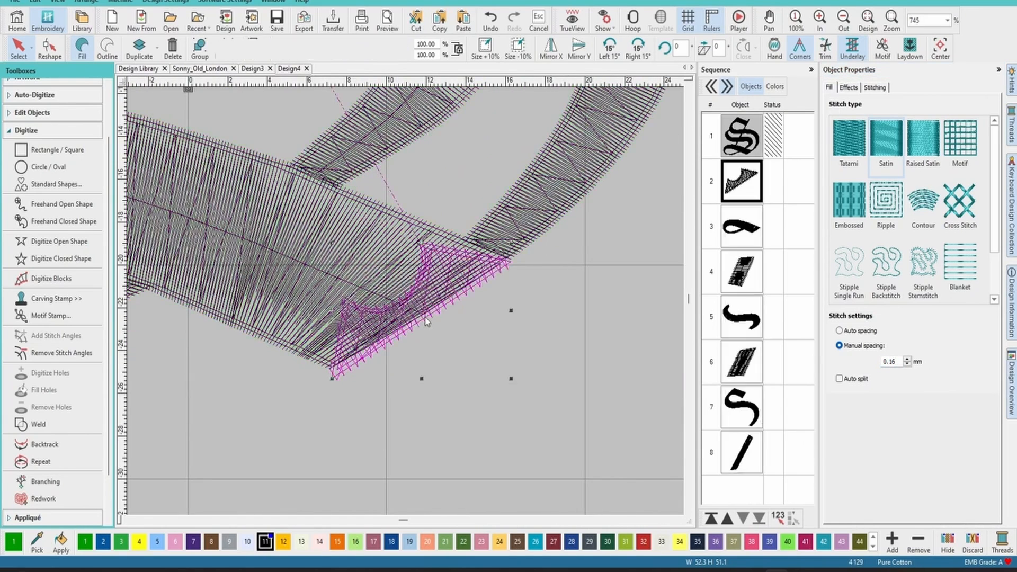
left_click(849, 139)
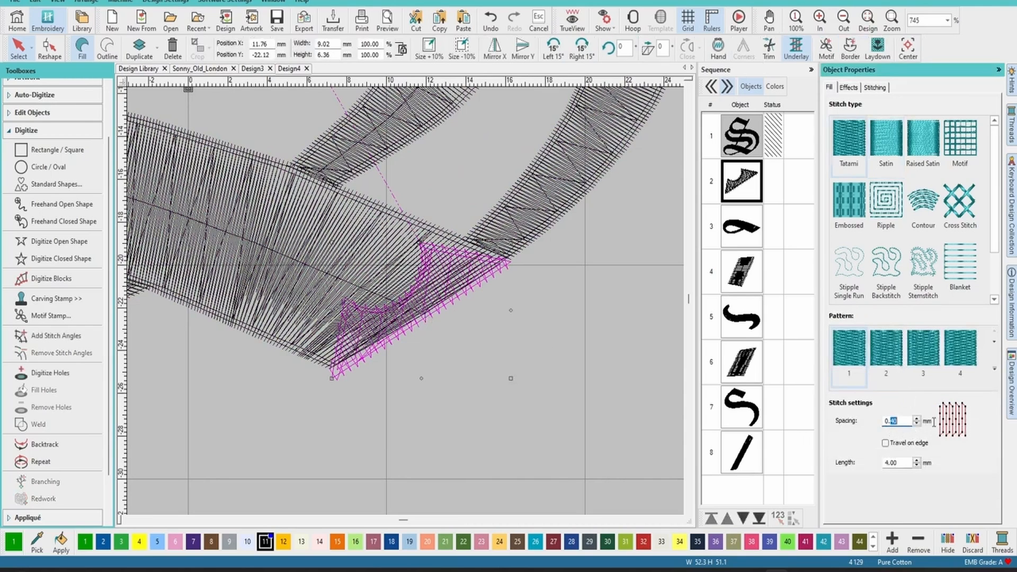
left_click(916, 418)
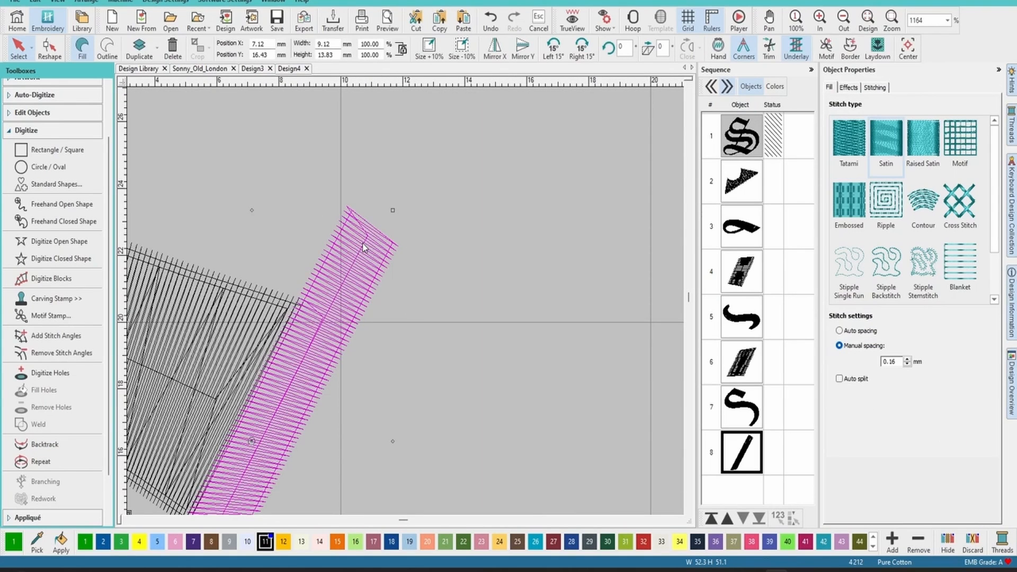
- Select the thin diagonal satin stroke crossing the S for adjustment
left_click(741, 407)
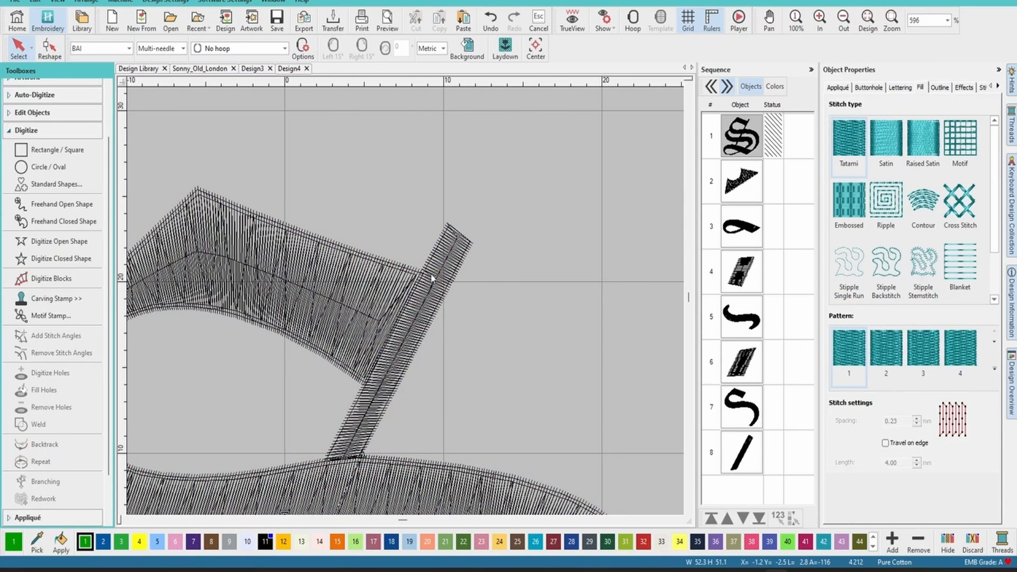
mouse_move(51, 246)
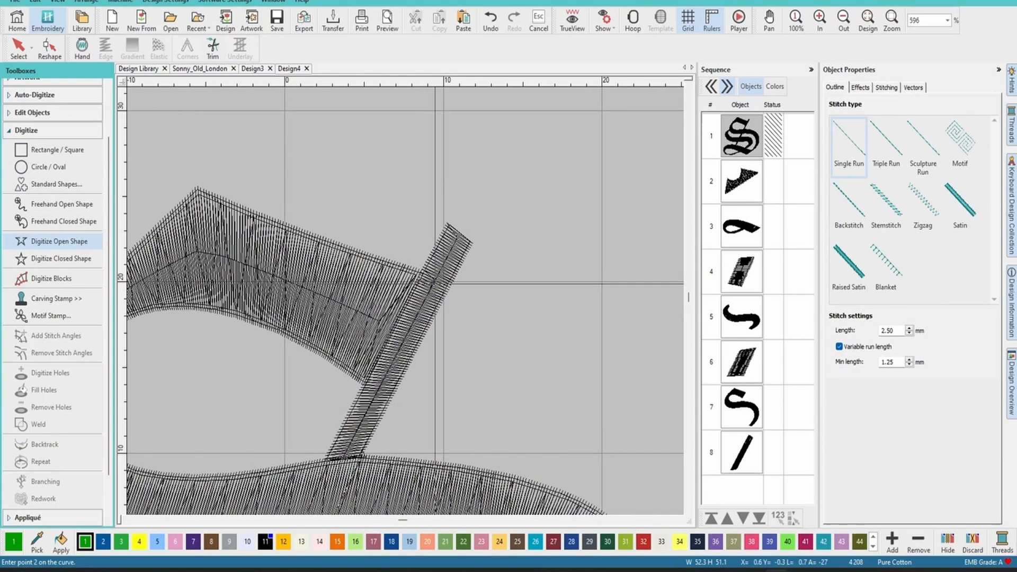
- Finish the short run-stitch line and outline a closed fill patch at the stroke's top tip
left_click(361, 457)
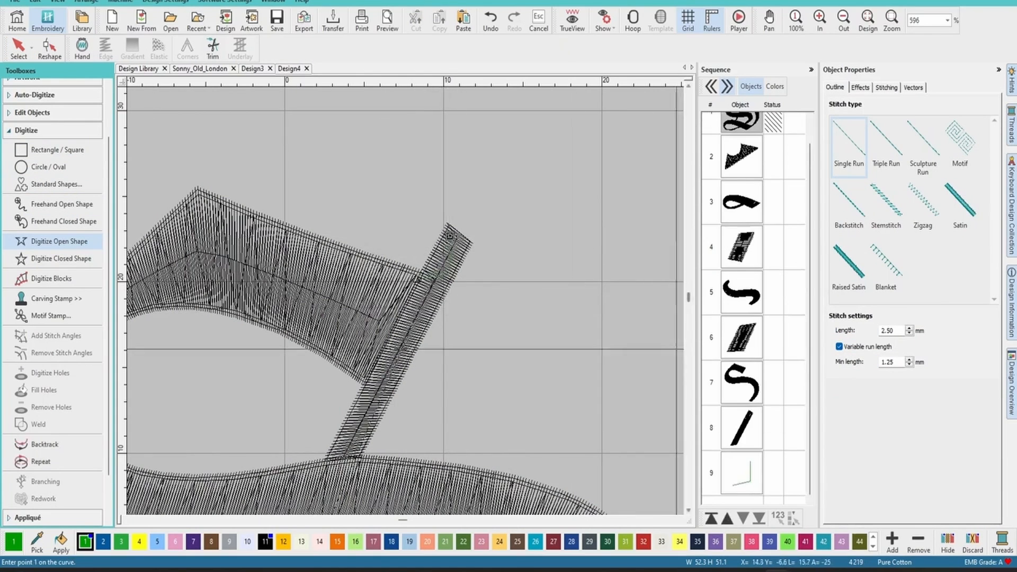
left_click(740, 474)
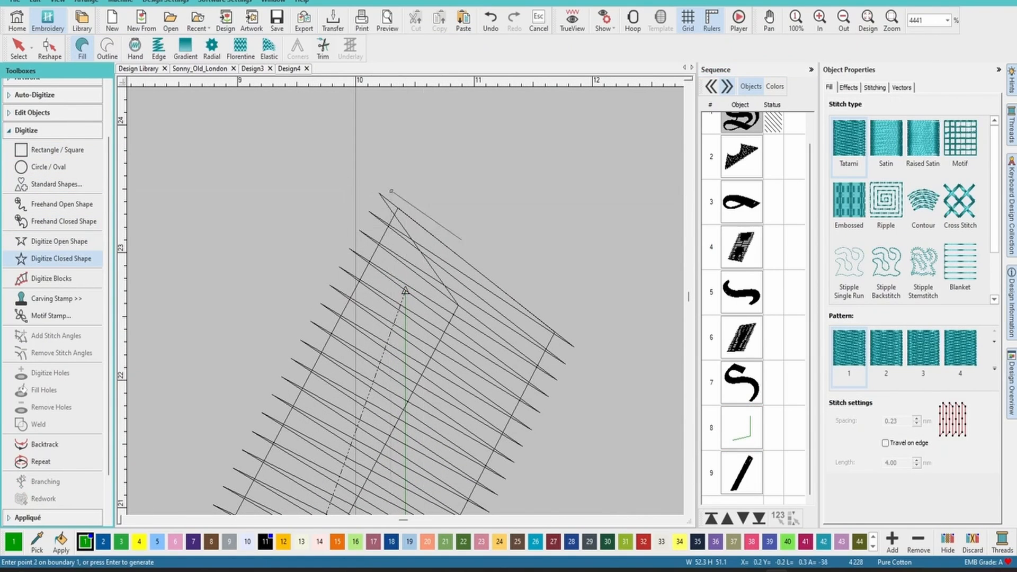
left_click(582, 331)
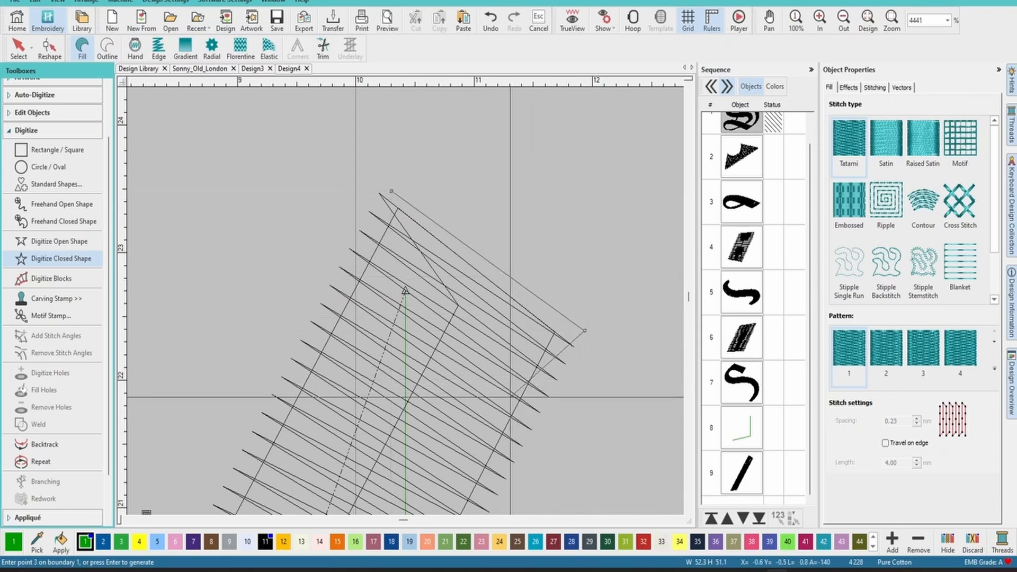
left_click(508, 393)
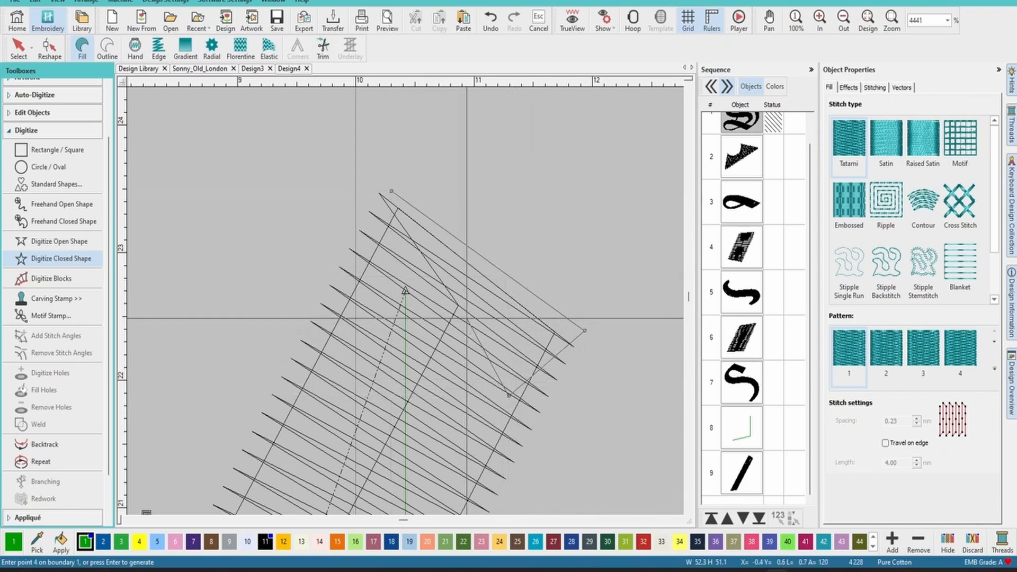
left_click(346, 297)
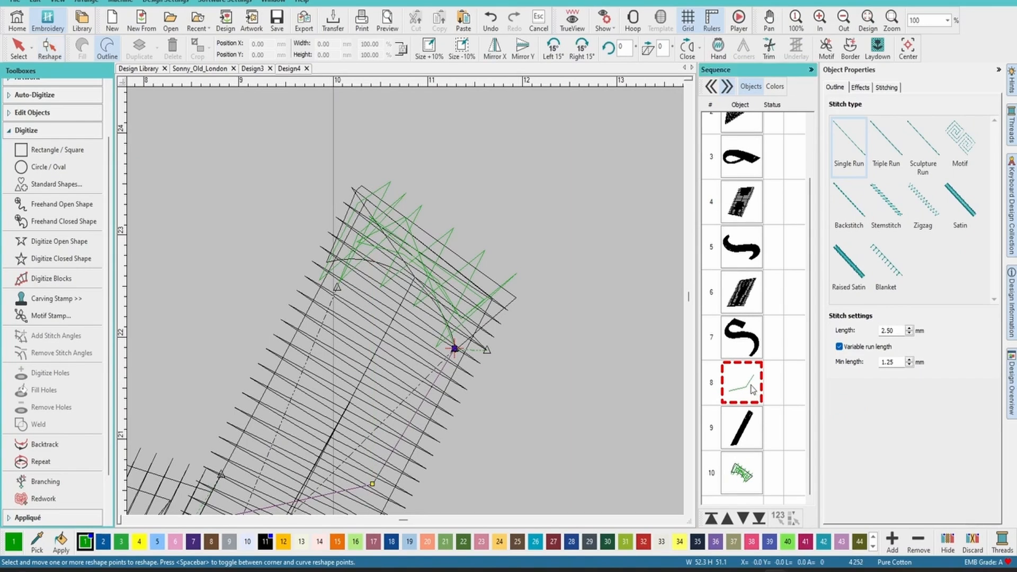
- Select the short stitched line so its nodes can be reshaped
left_click(742, 474)
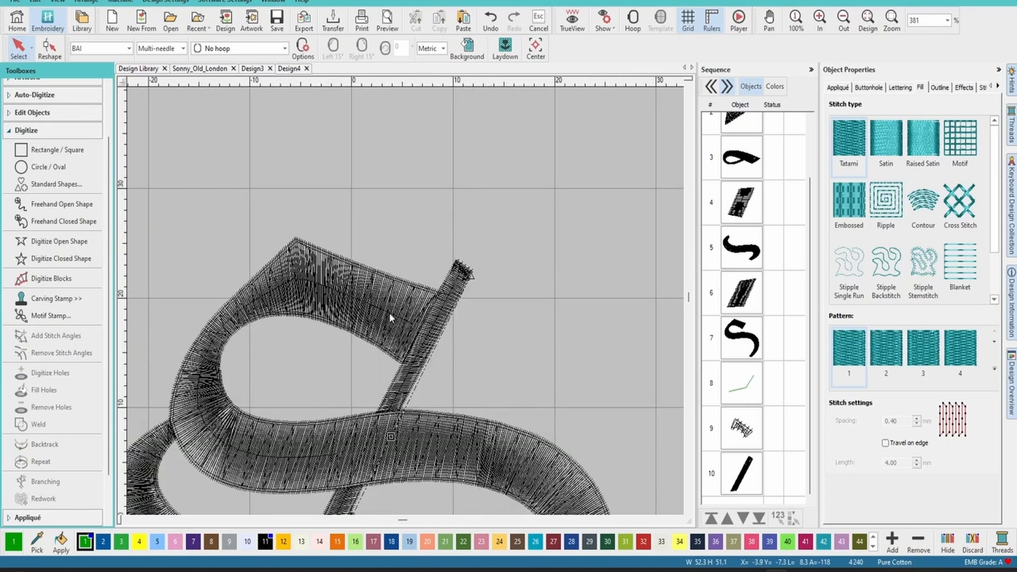
mouse_move(379, 316)
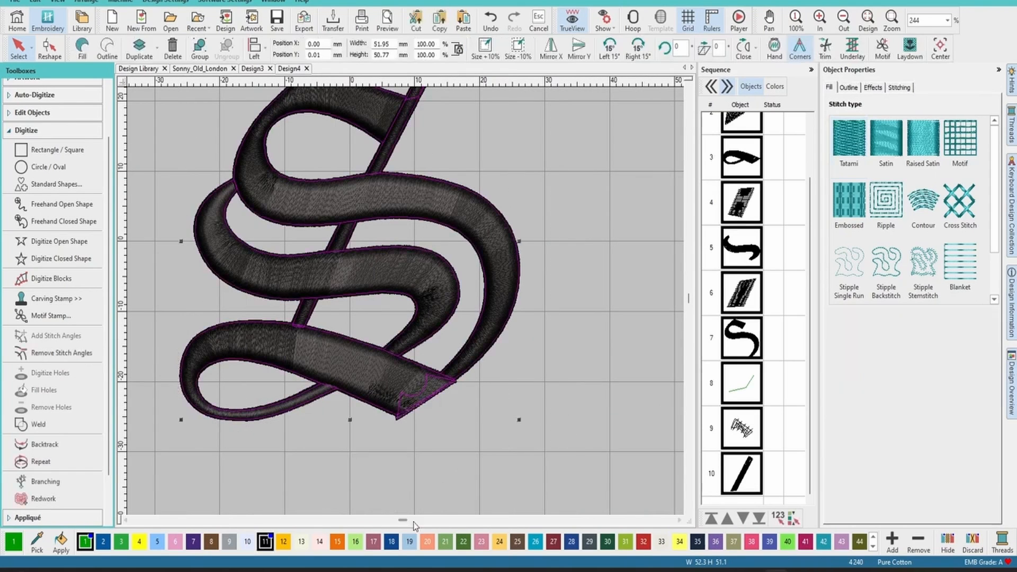
mouse_move(392, 556)
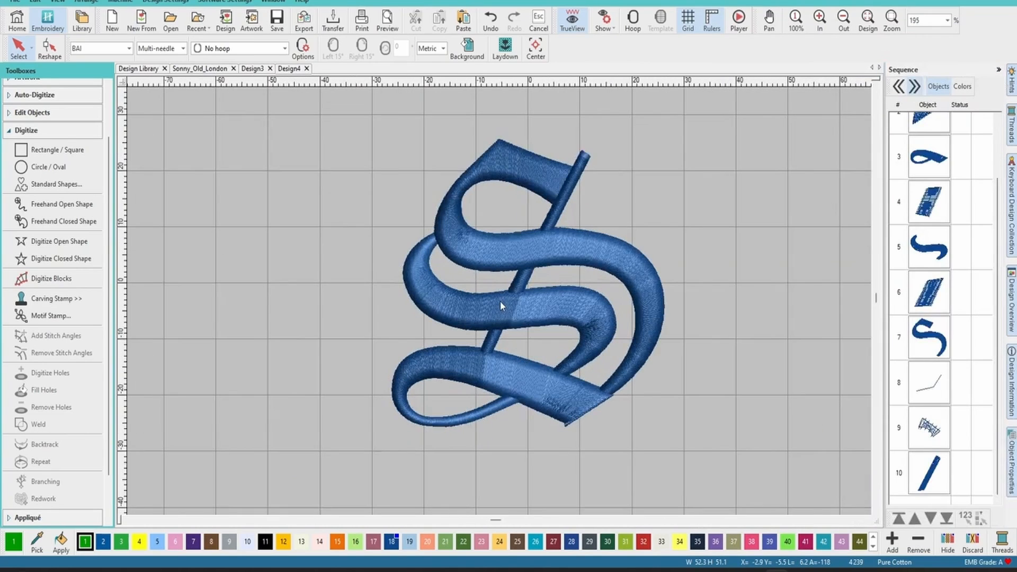
mouse_move(25, 137)
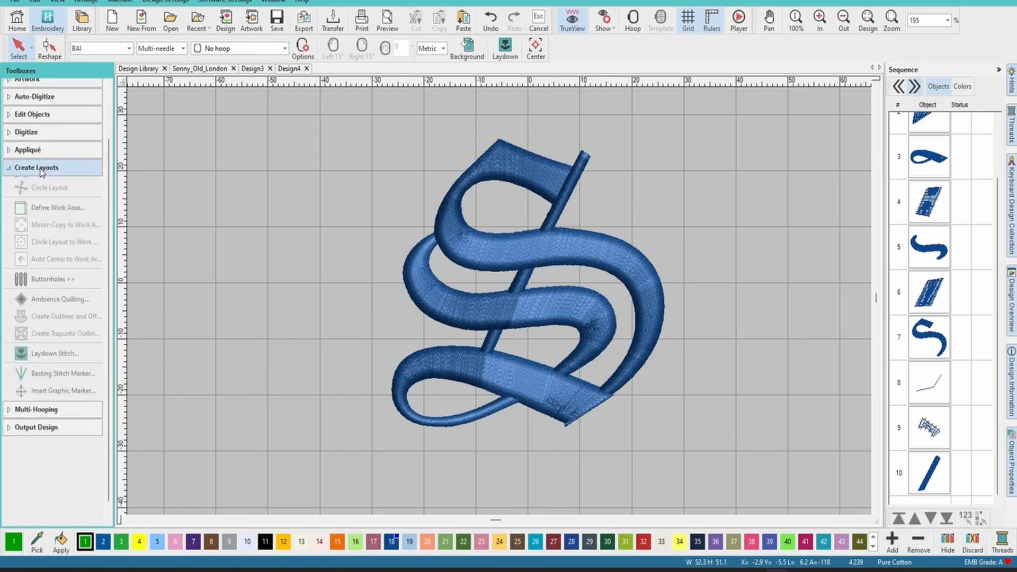
- Expand the Create Layouts and Edit Objects toolboxes after recolouring the S blue
left_click(36, 167)
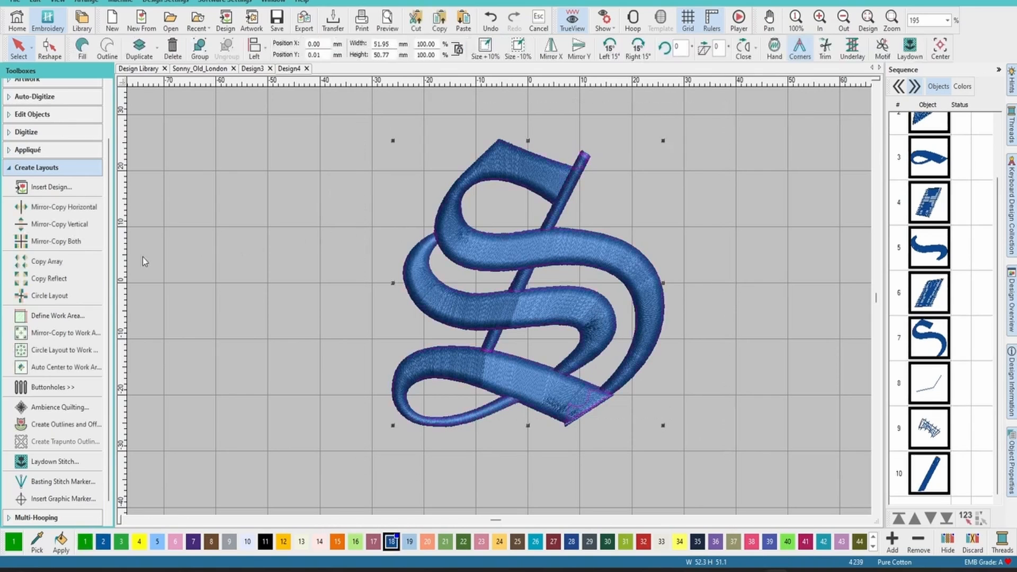
mouse_move(339, 325)
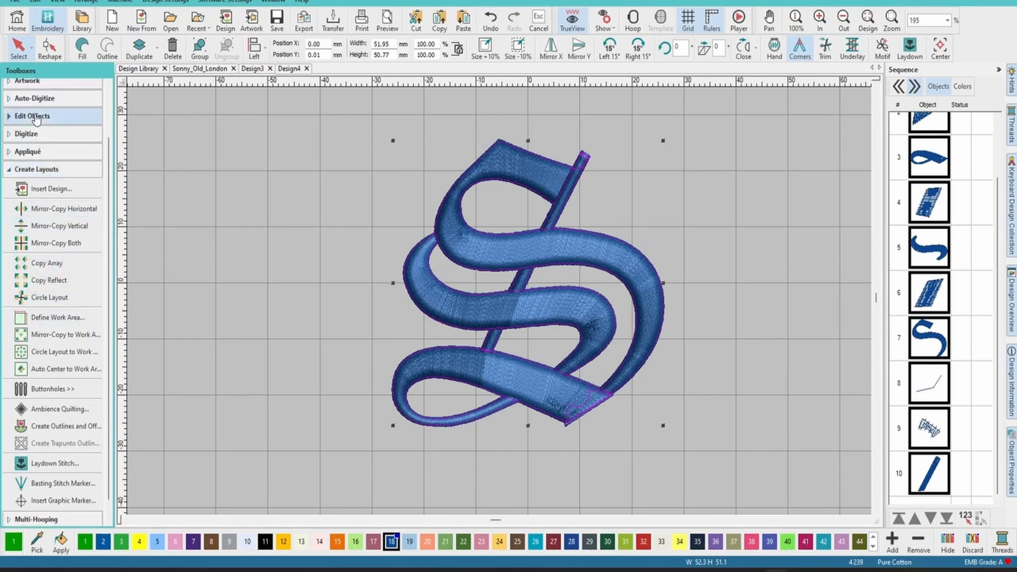
left_click(33, 117)
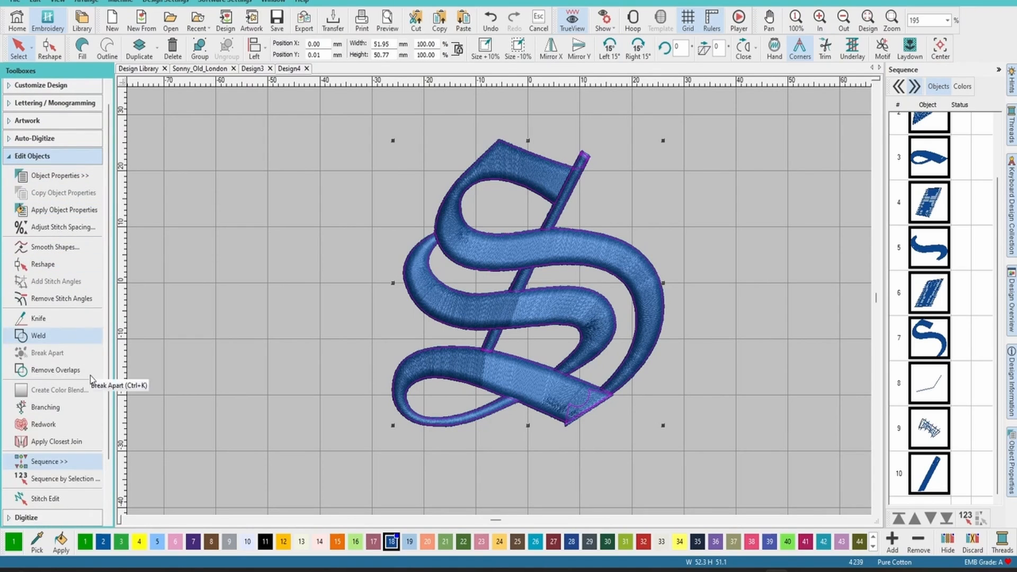
mouse_move(59, 411)
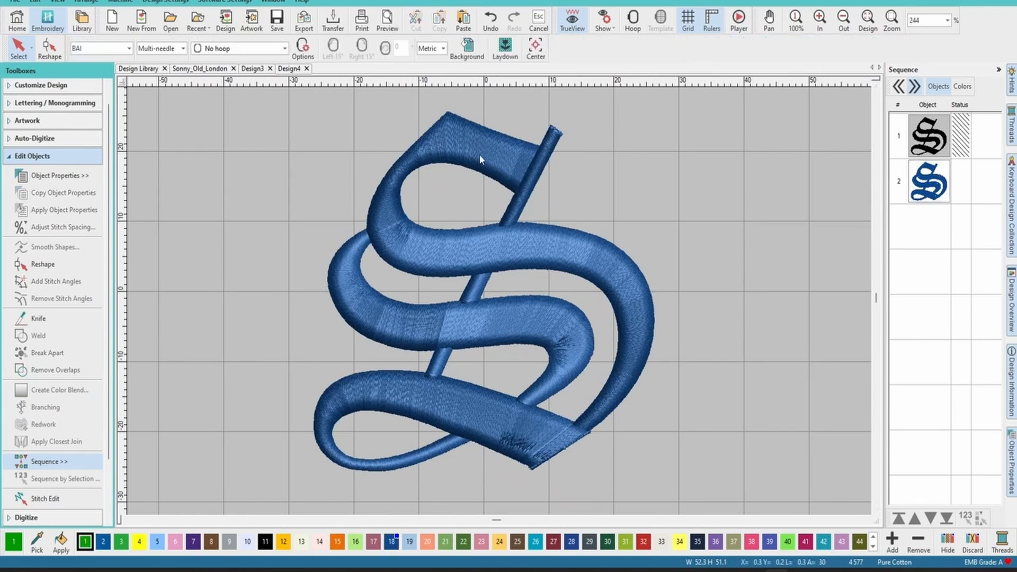
mouse_move(64, 270)
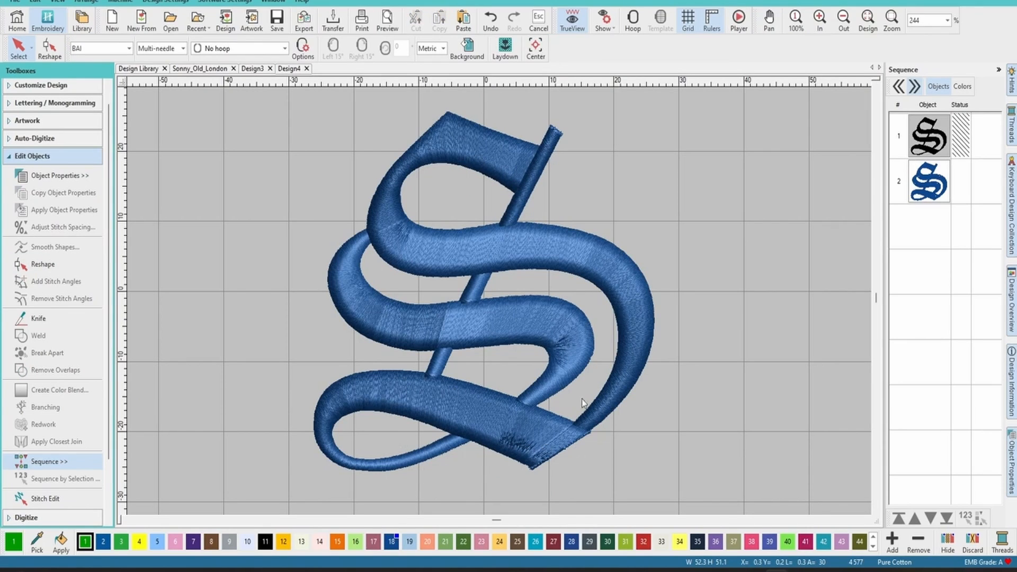
mouse_move(502, 208)
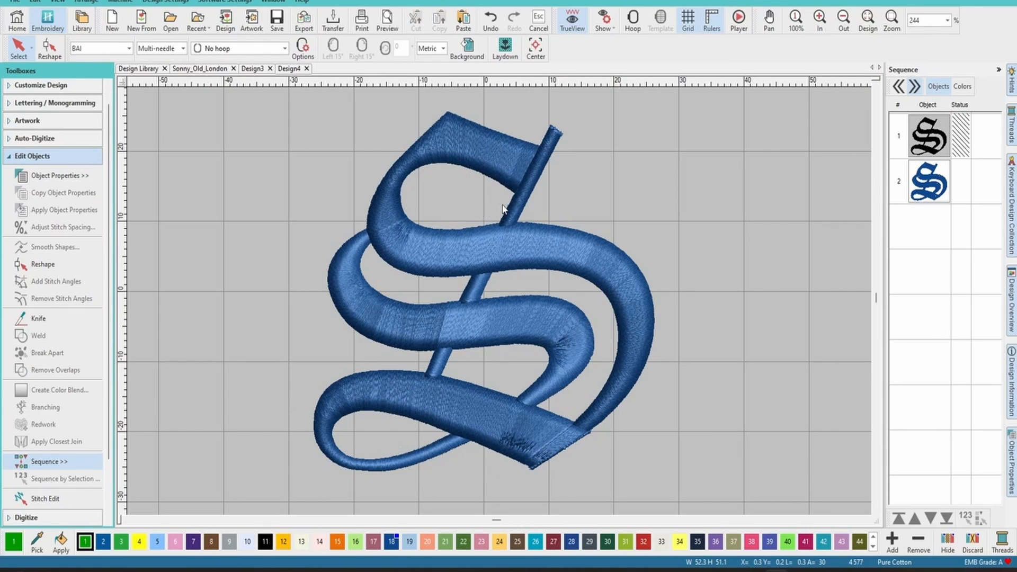
mouse_move(348, 83)
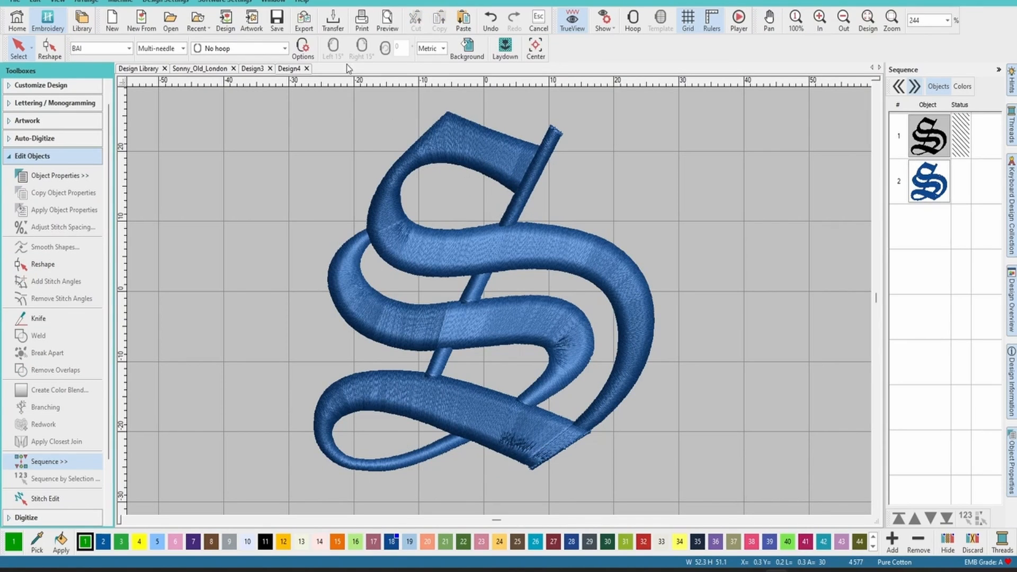
- Load the layered shadow S design and hide its turquoise top object via Hide Selected
left_click(251, 68)
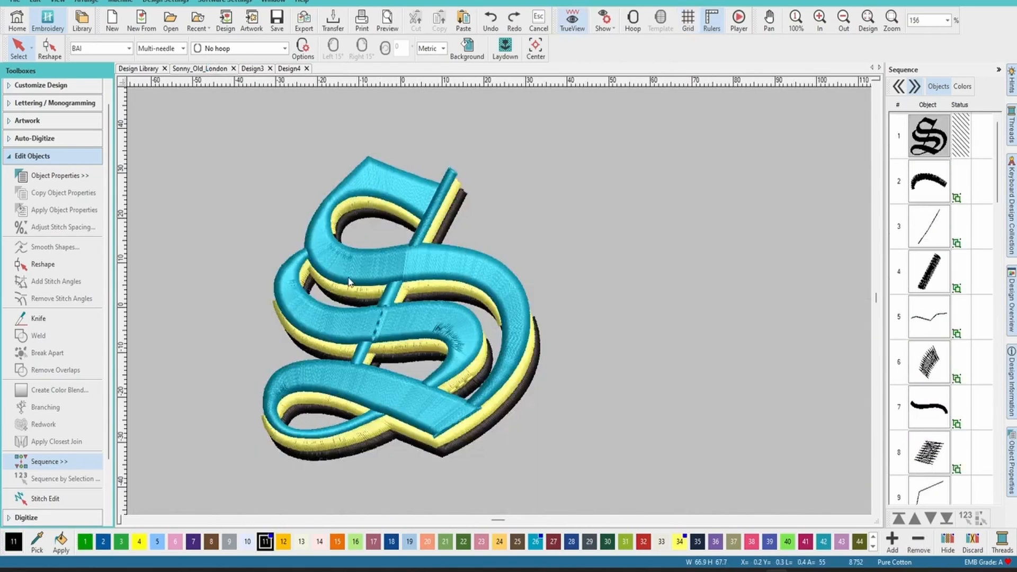
mouse_move(381, 247)
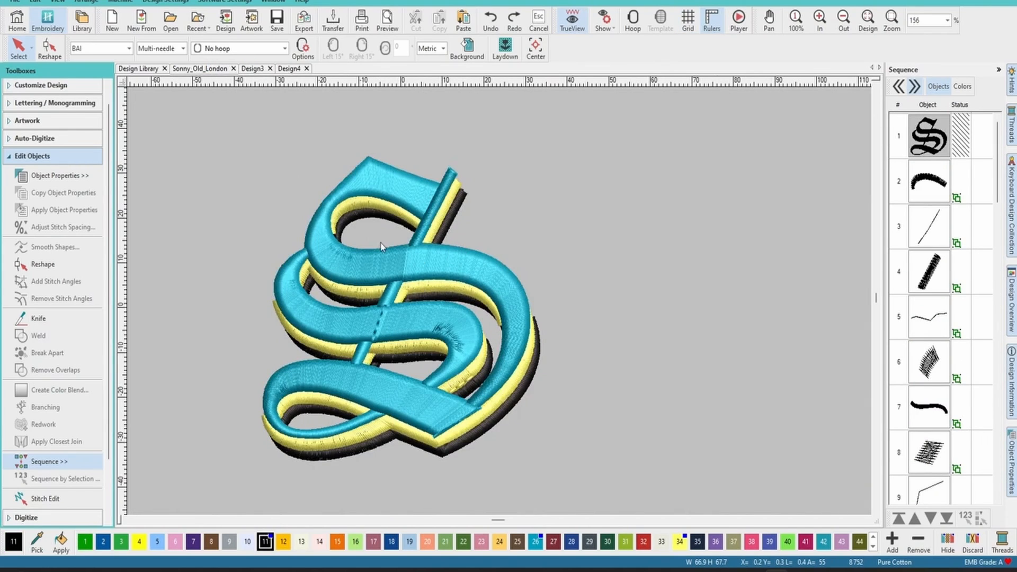
scroll("down", 3)
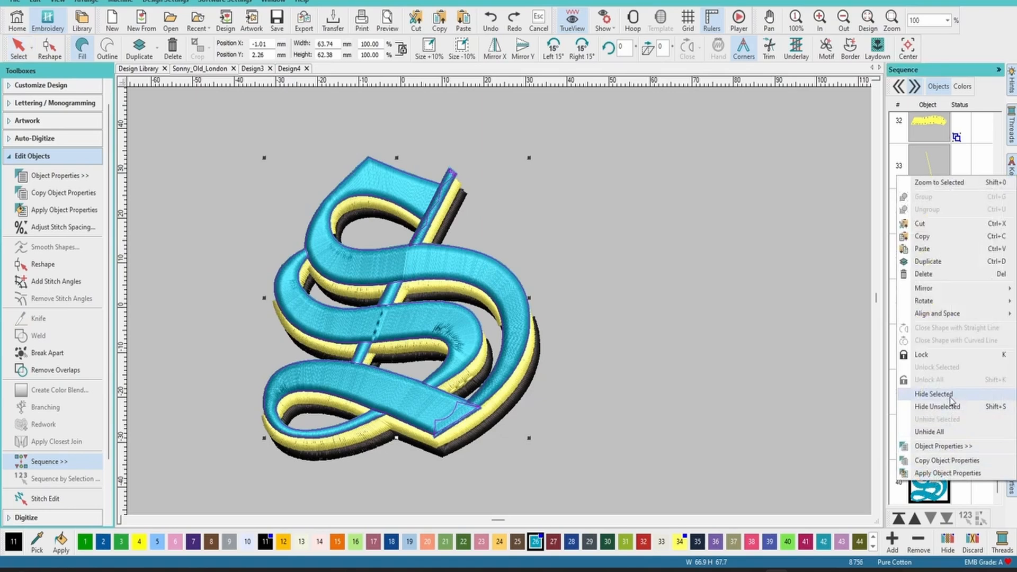
left_click(933, 393)
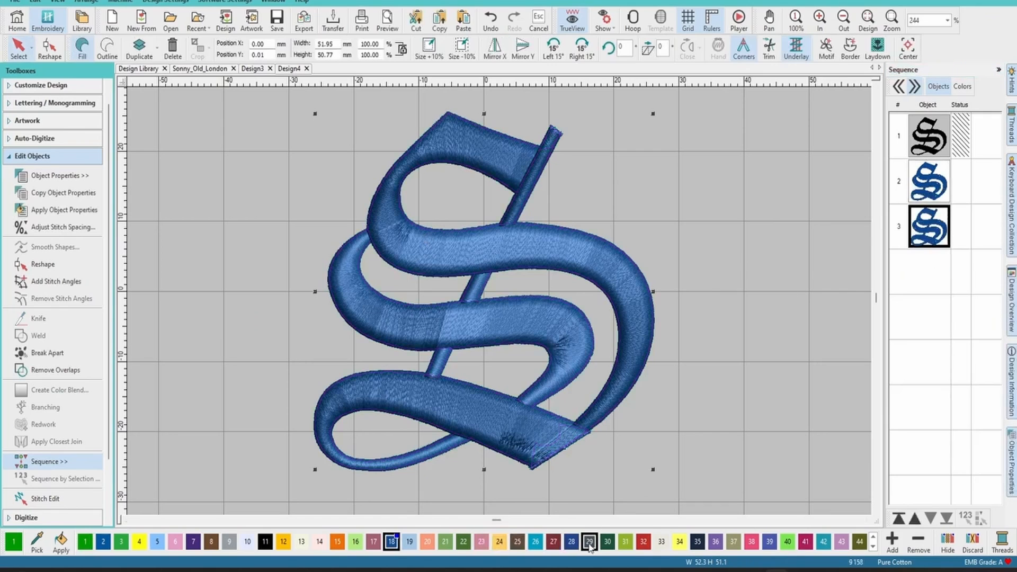
- Recolour object 3 to thread 34 yellow, duplicate it as thread 11 black, offset, then hide the black copy
left_click(683, 540)
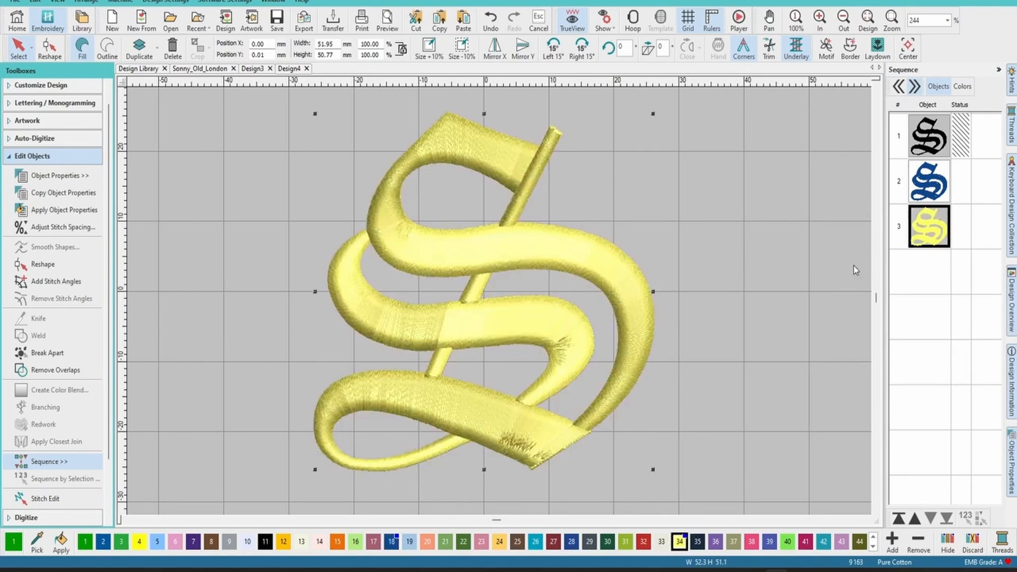
mouse_move(635, 274)
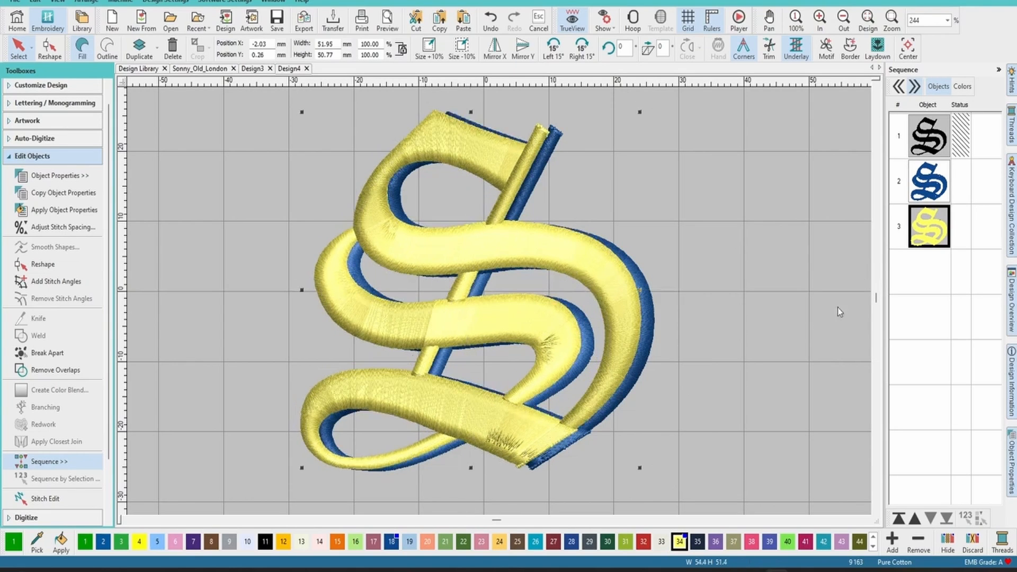
right_click(929, 226)
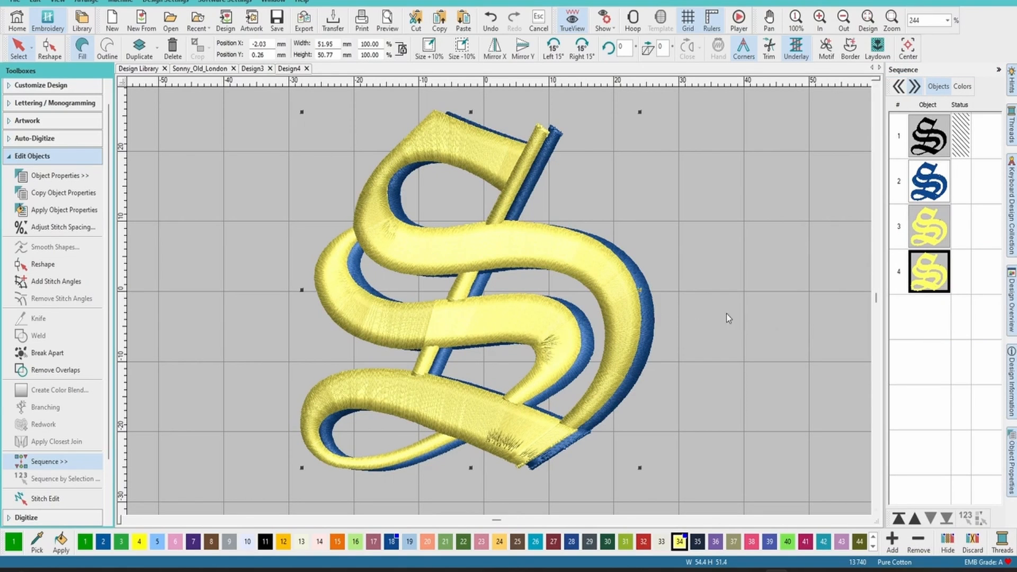
left_click(267, 543)
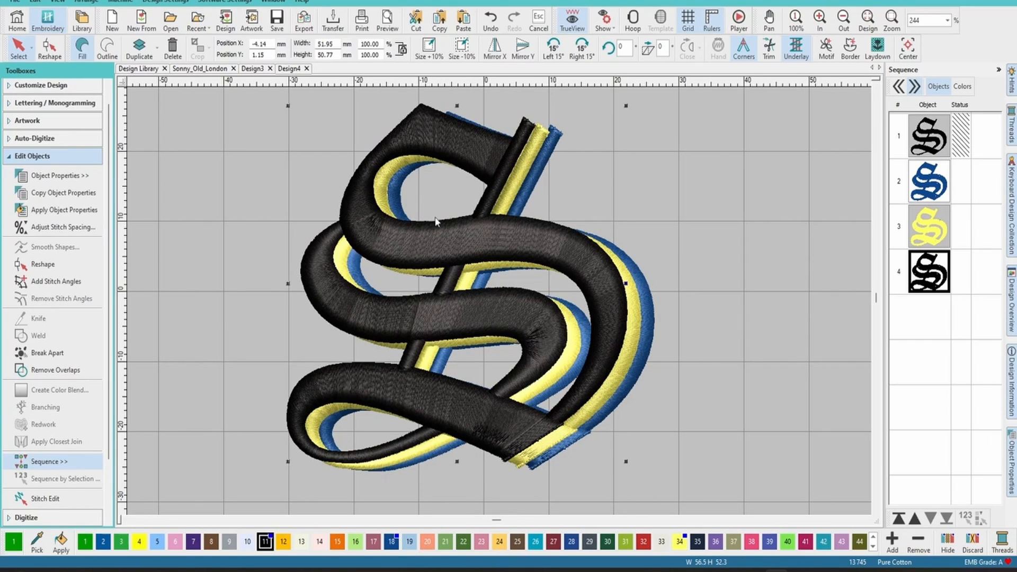
mouse_move(528, 205)
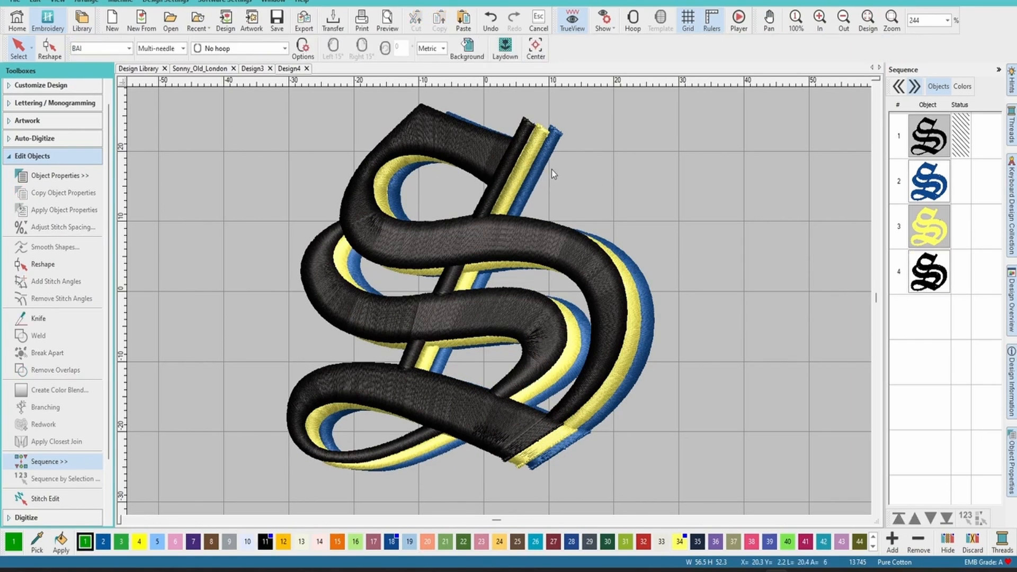
left_click(927, 271)
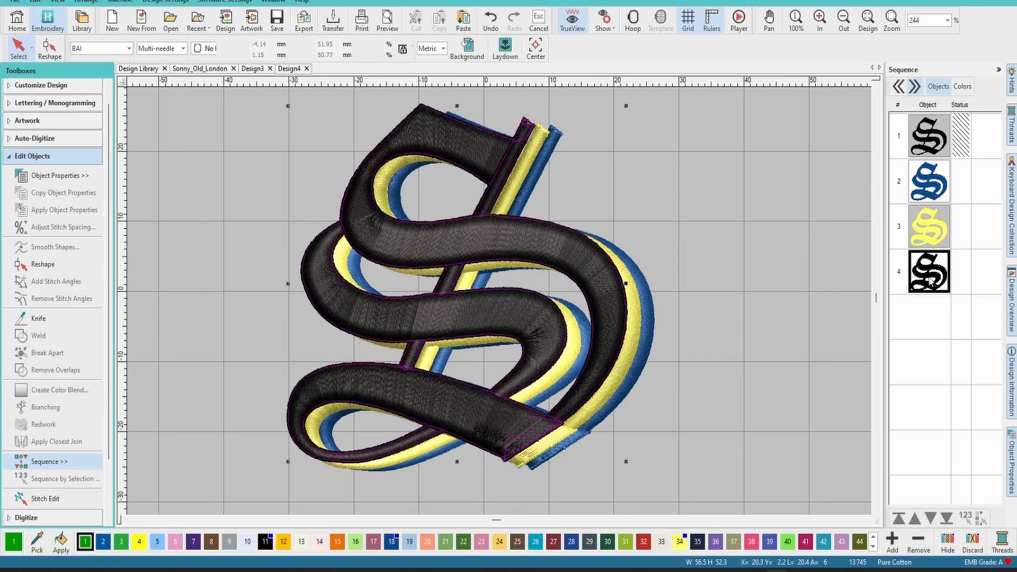
left_click(928, 227)
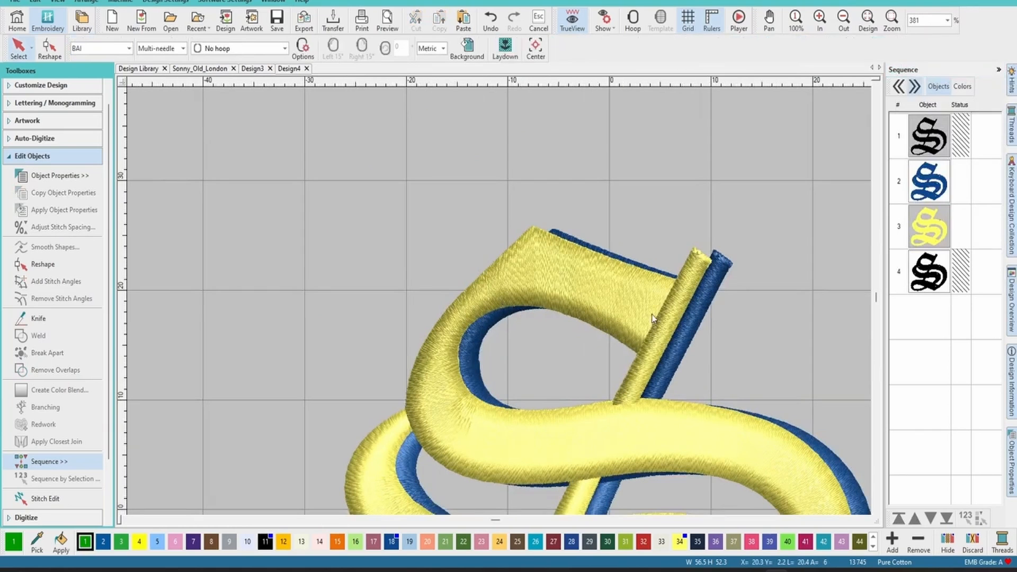
- Digitize Blocks along the inner edge of the S's upper loop and finish the arc
left_click(929, 226)
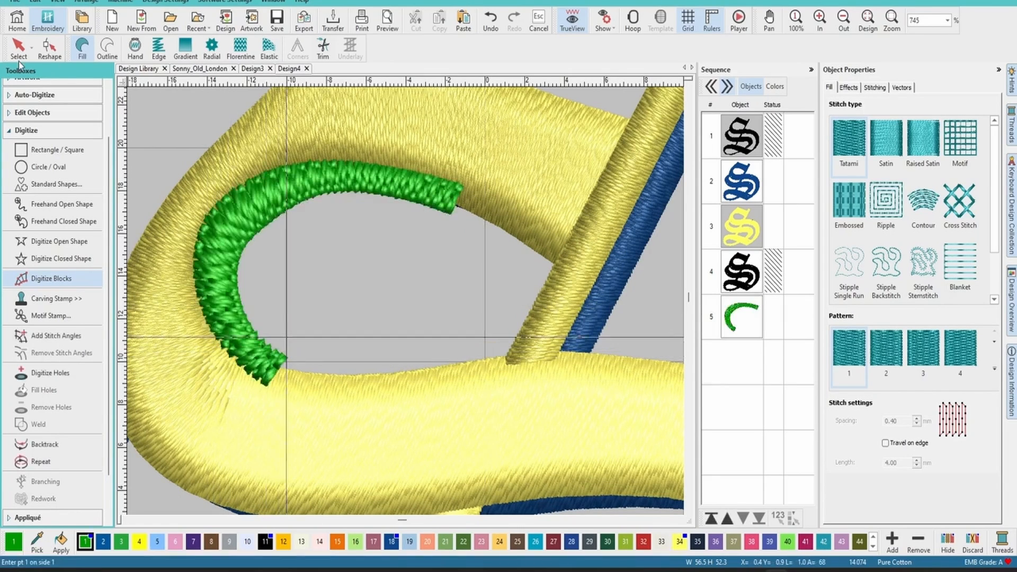
left_click(741, 317)
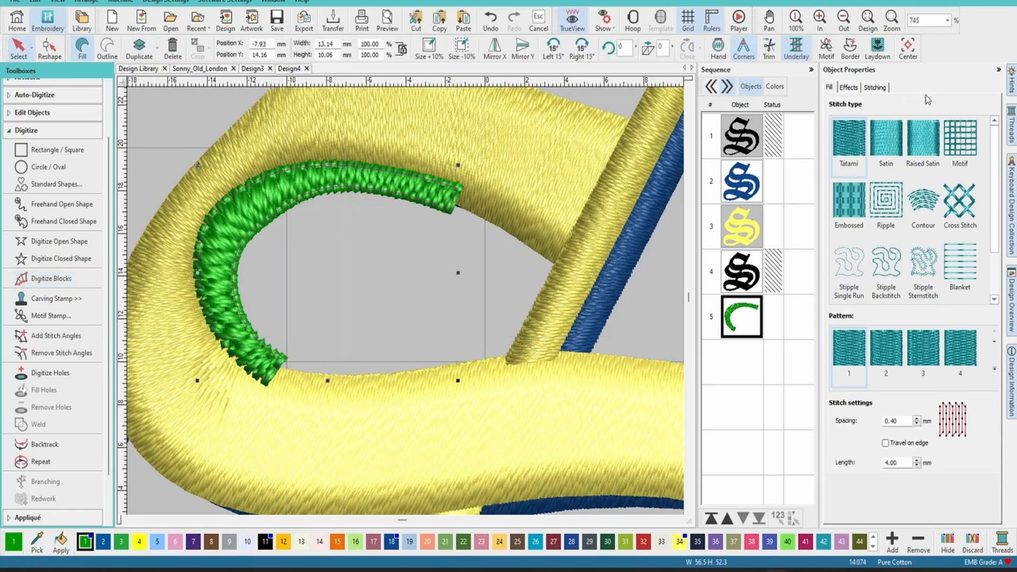
left_click(886, 139)
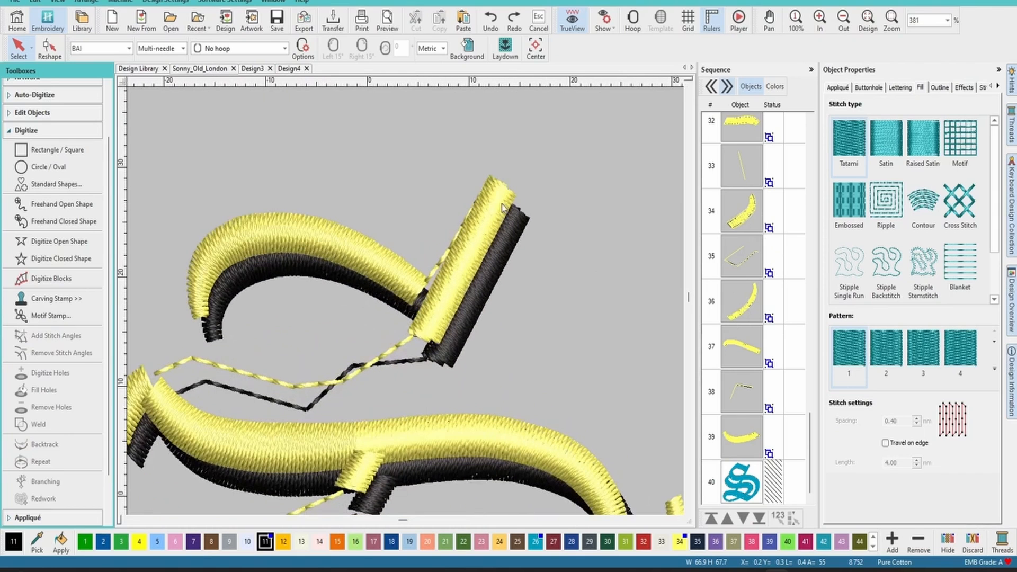
mouse_move(250, 416)
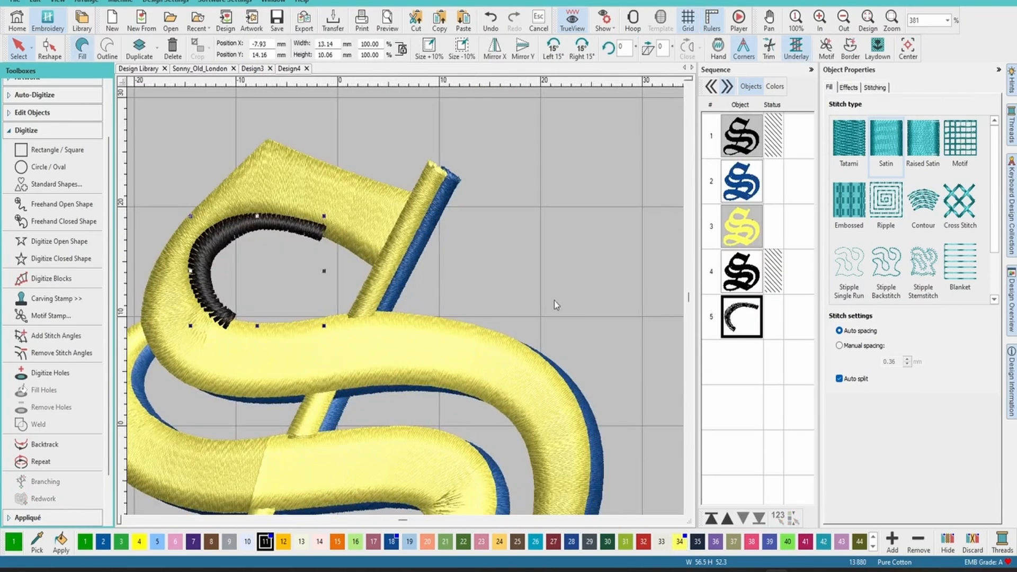
mouse_move(445, 408)
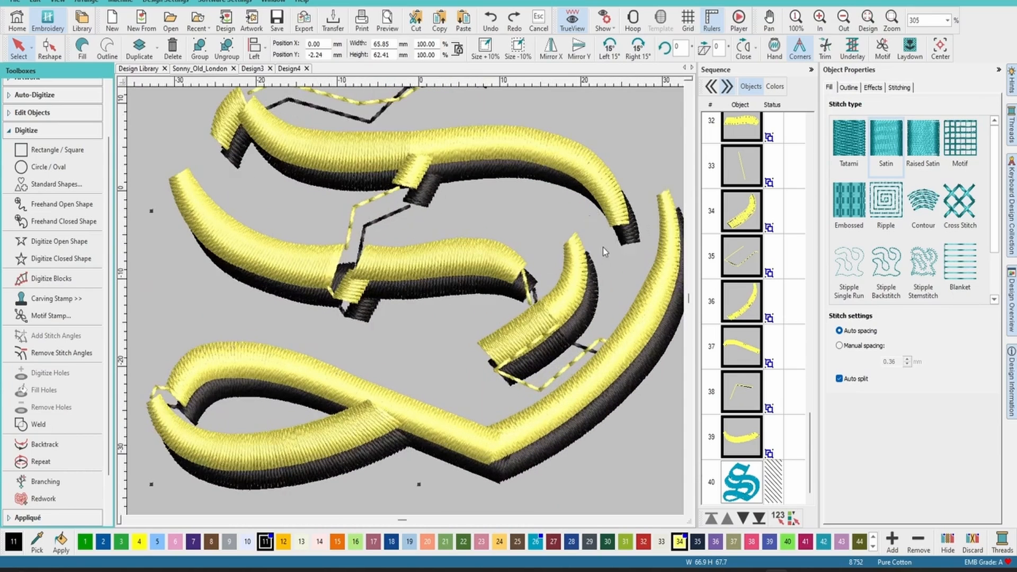
mouse_move(396, 212)
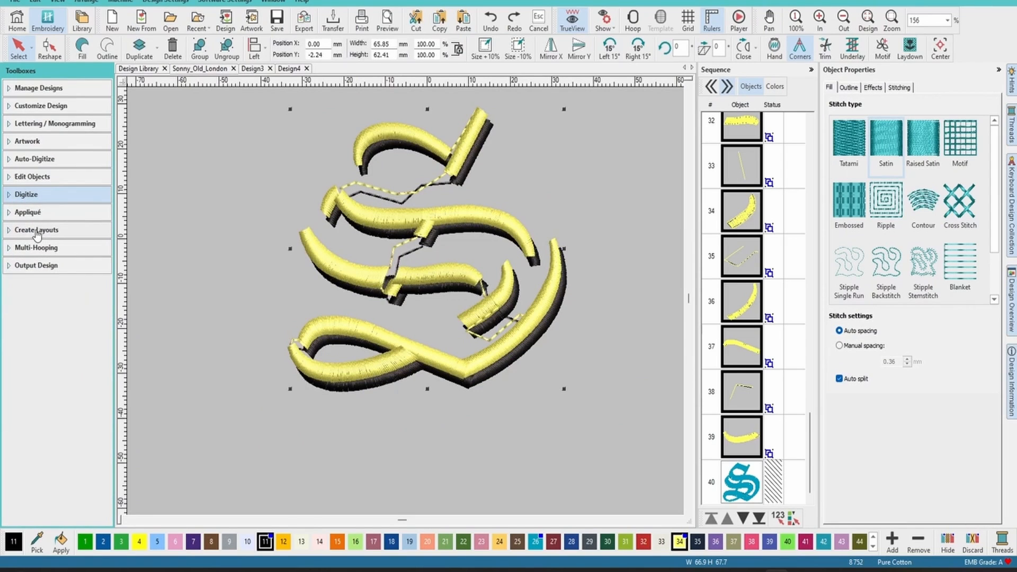
- Unhide object 40 so the turquoise top S sits over its yellow and black shadows
left_click(28, 176)
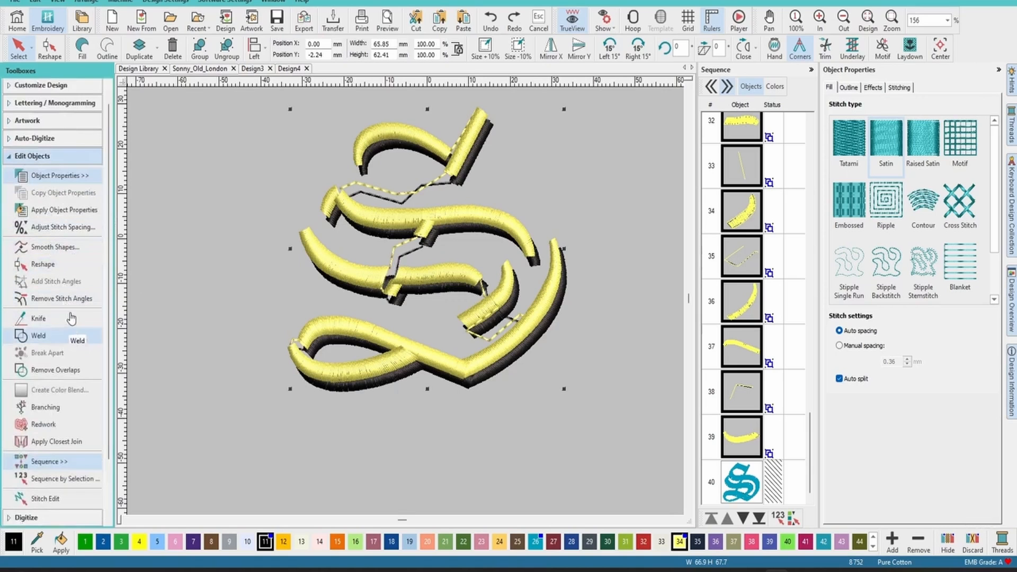
mouse_move(59, 428)
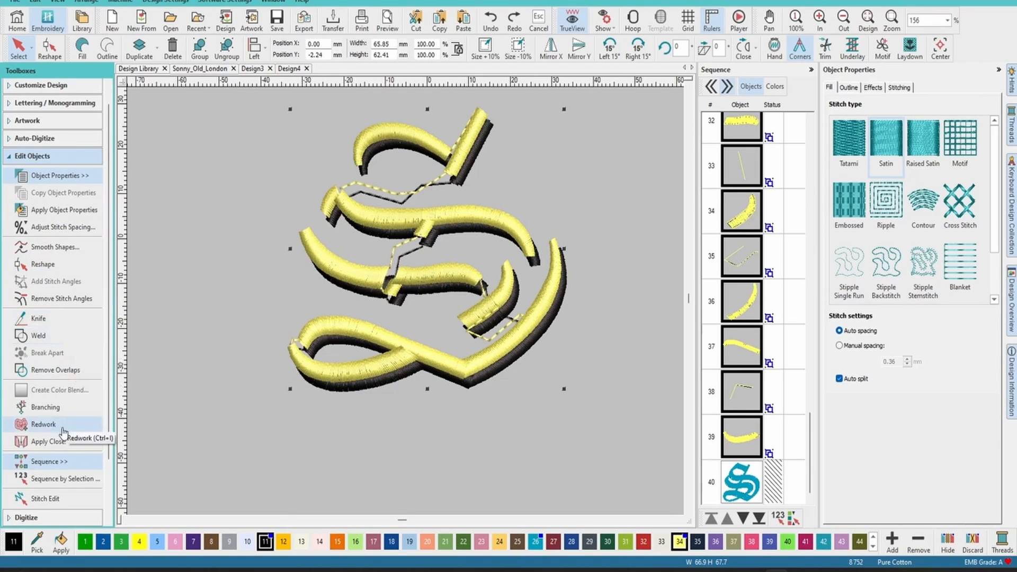
mouse_move(59, 444)
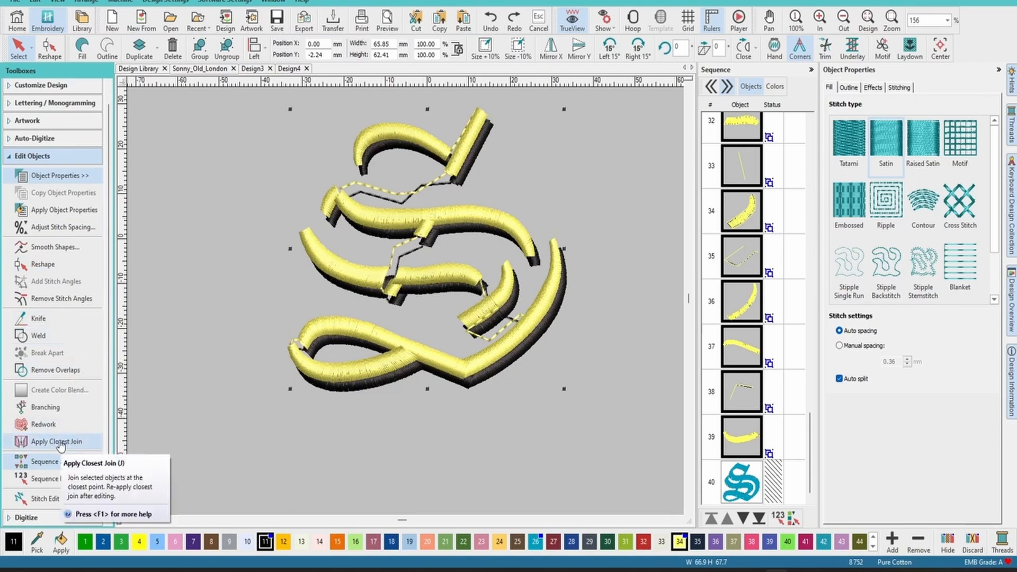
mouse_move(47, 157)
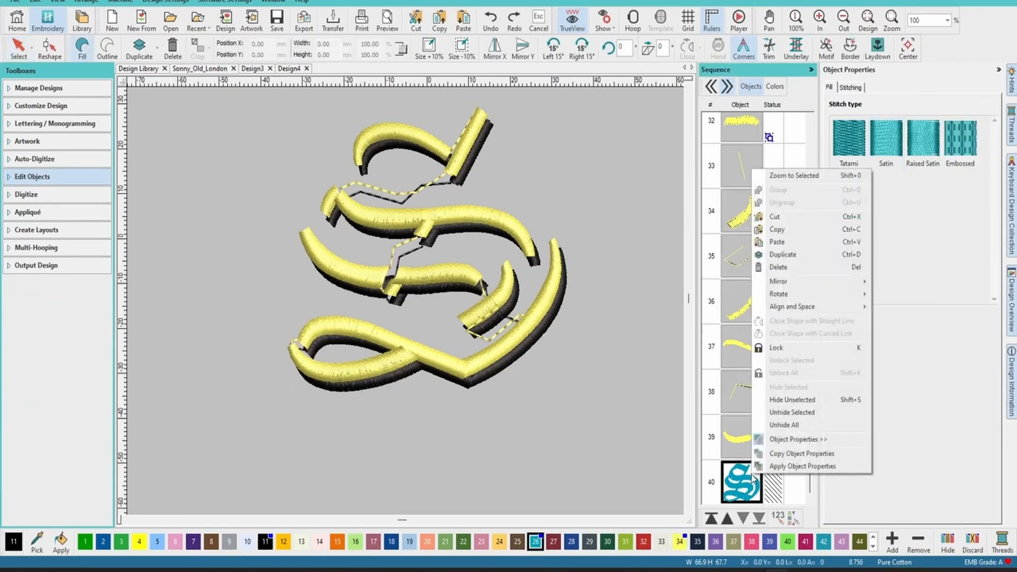
mouse_move(799, 418)
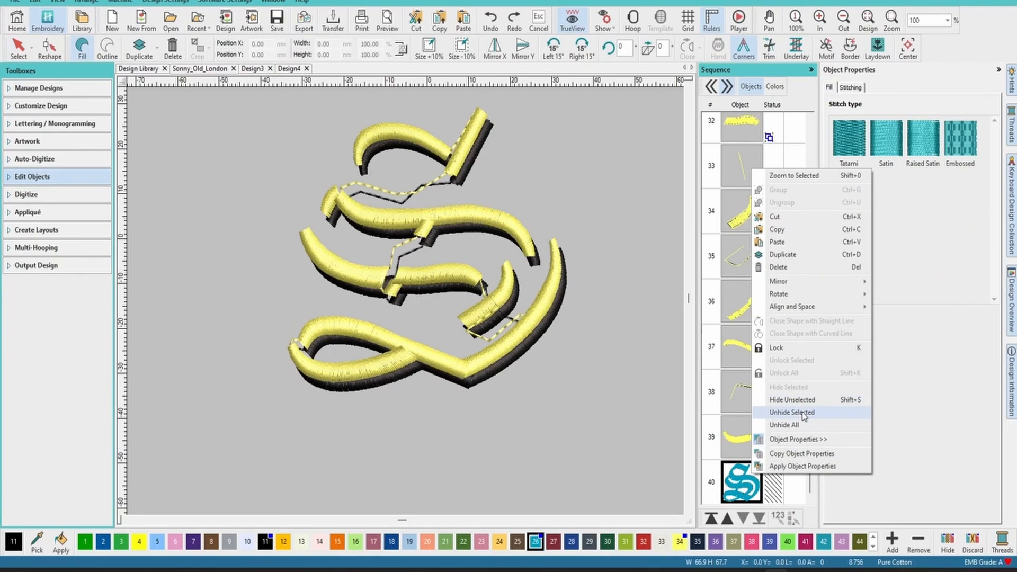
left_click(793, 412)
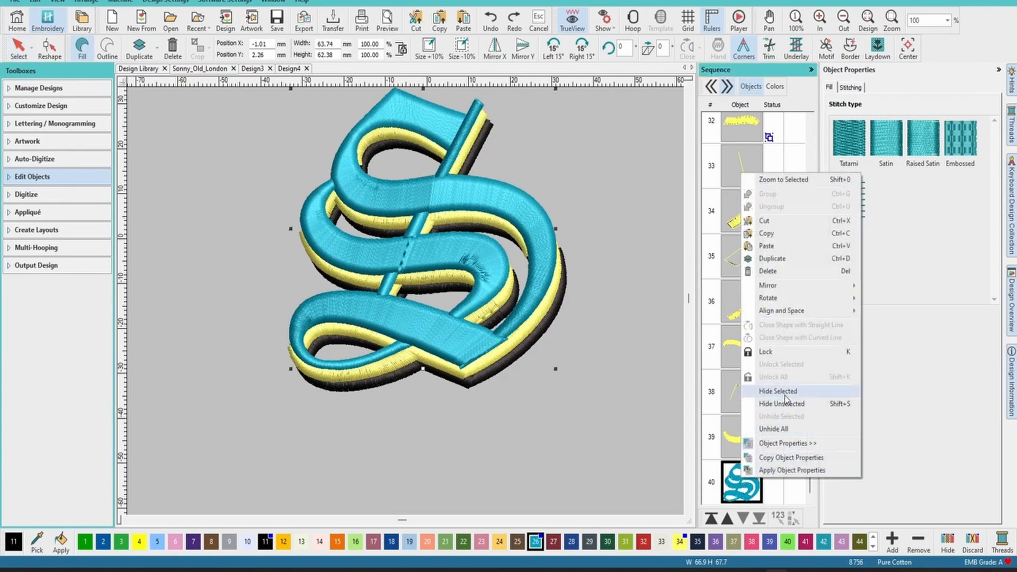
left_click(777, 391)
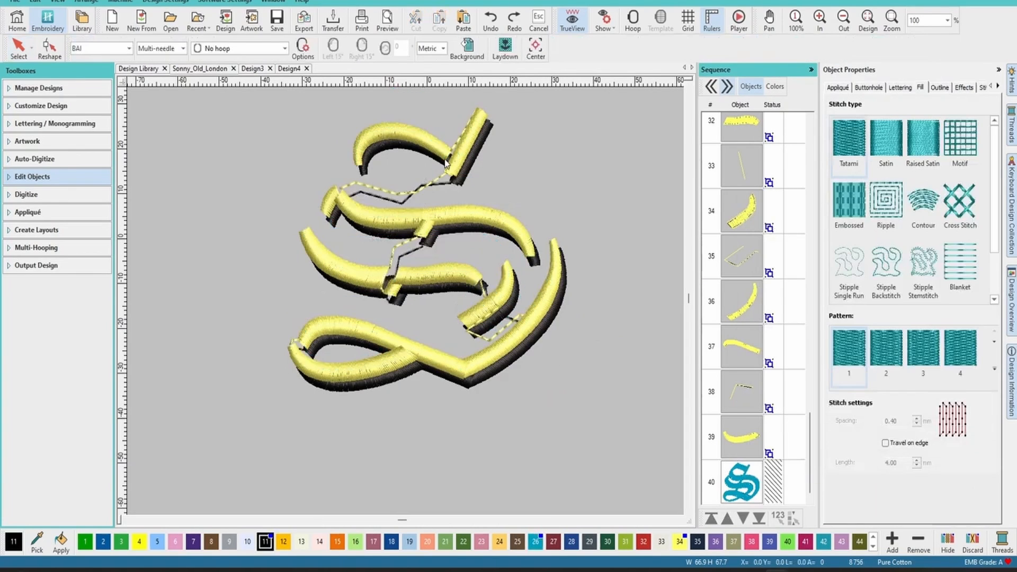
mouse_move(475, 157)
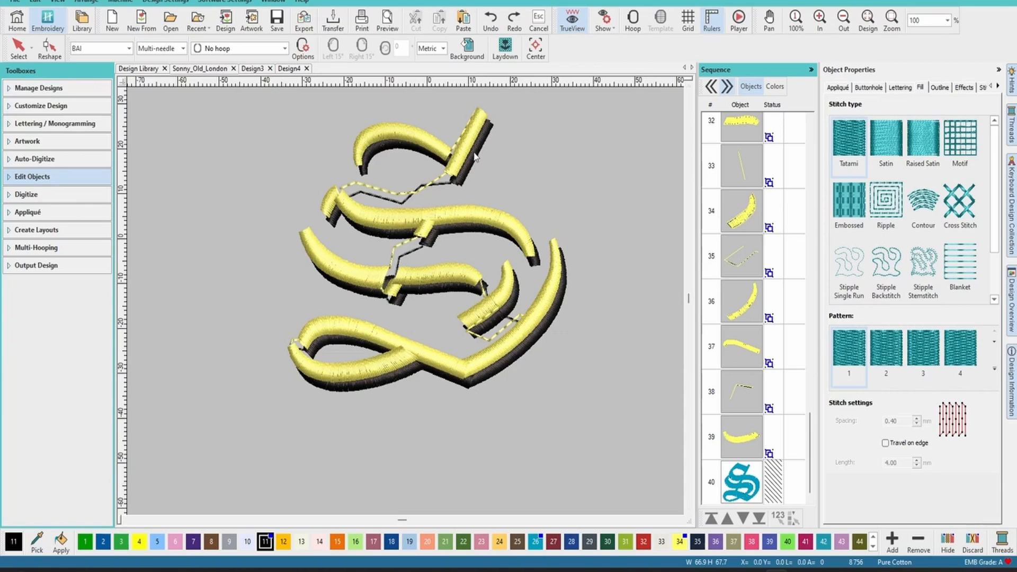
mouse_move(388, 250)
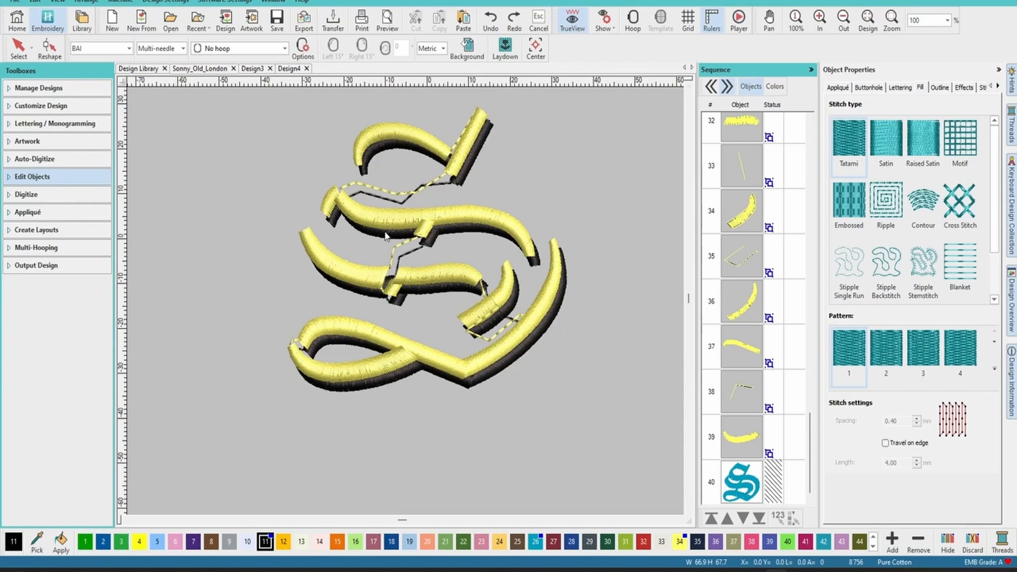
mouse_move(395, 143)
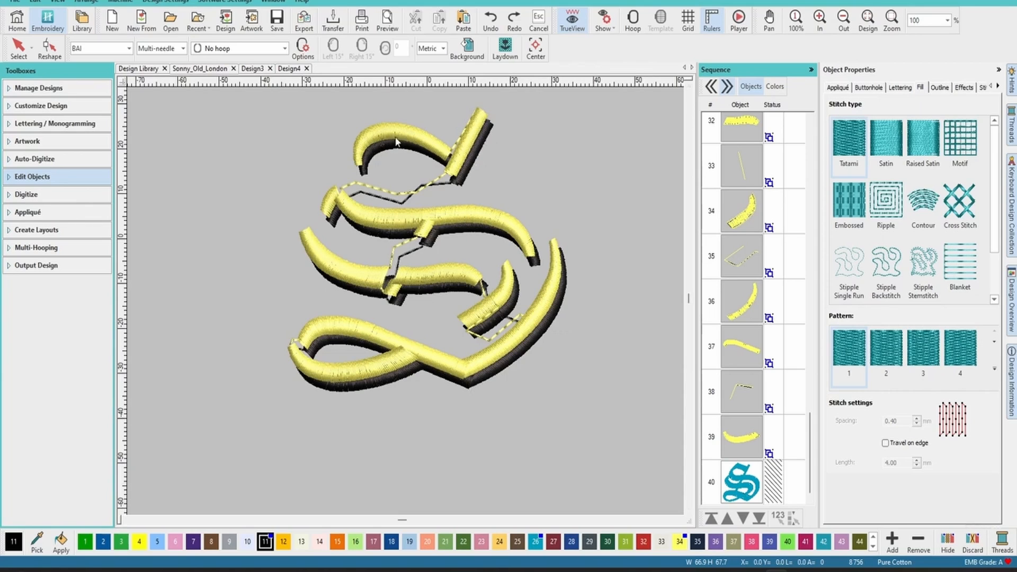
mouse_move(783, 272)
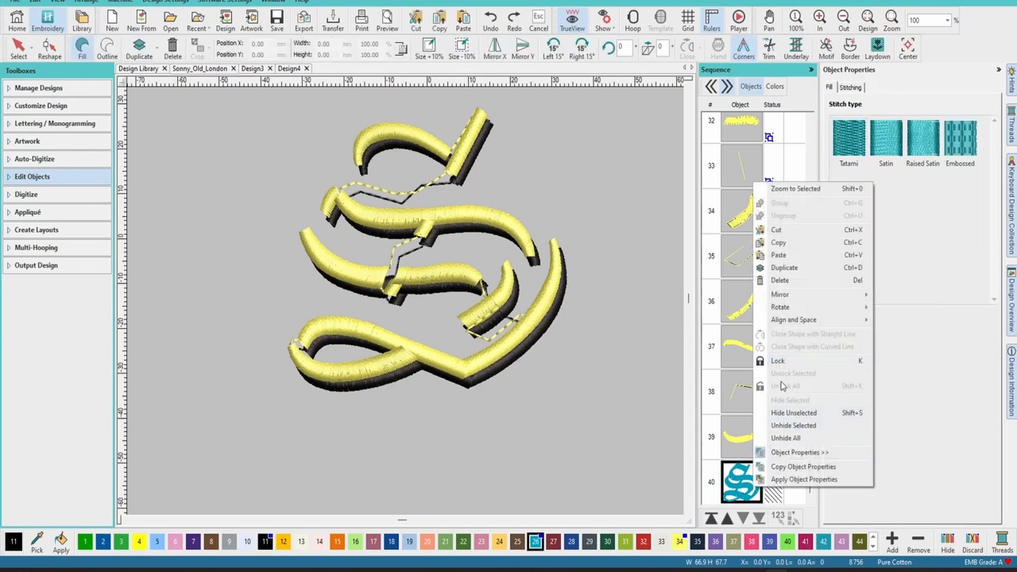
mouse_move(786, 426)
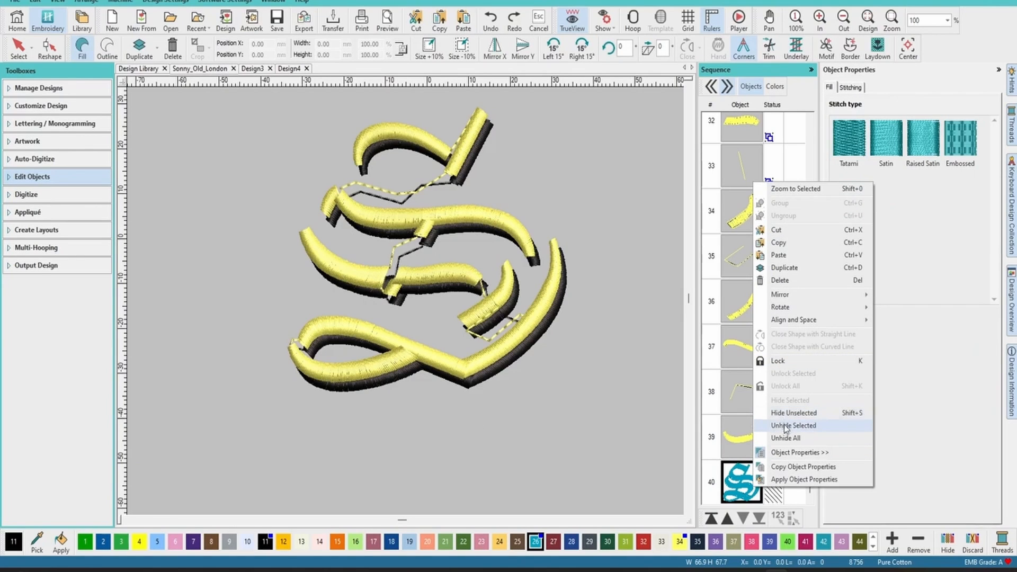
left_click(792, 426)
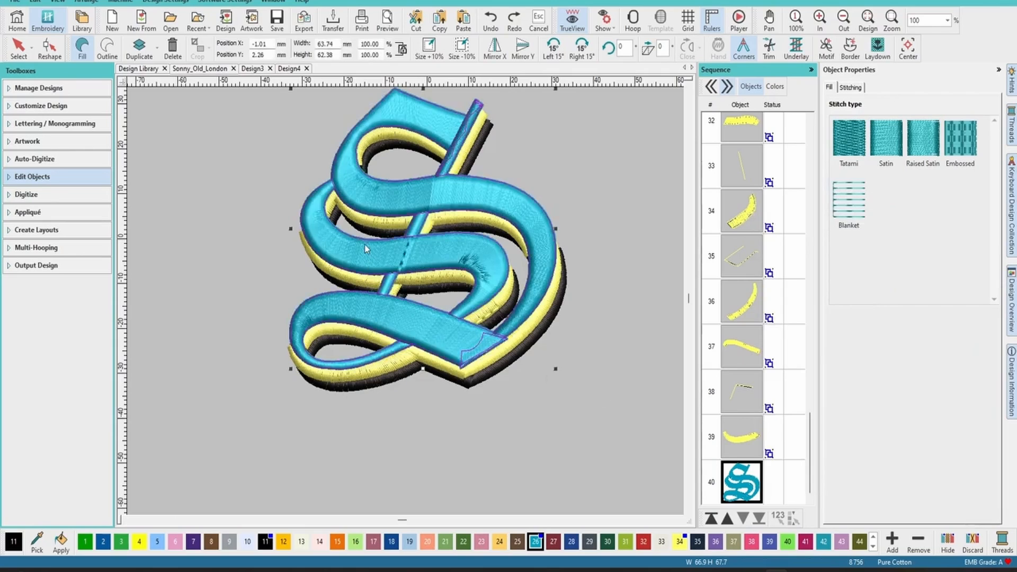